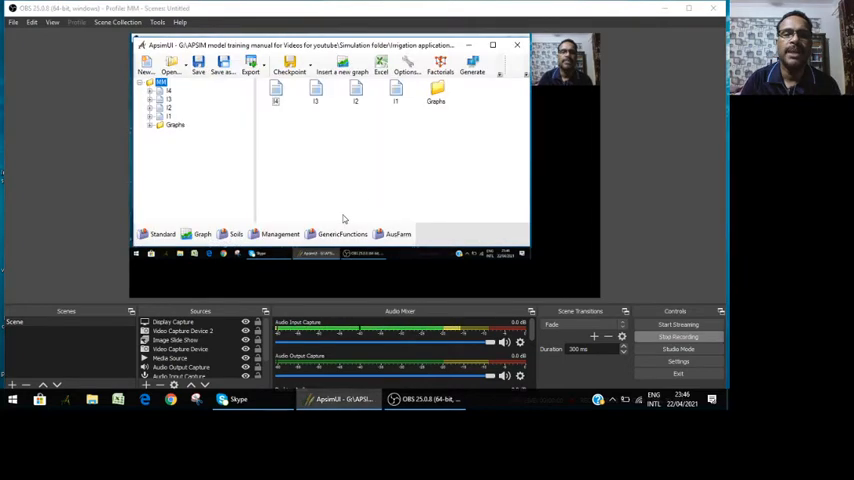
mouse_move(380, 168)
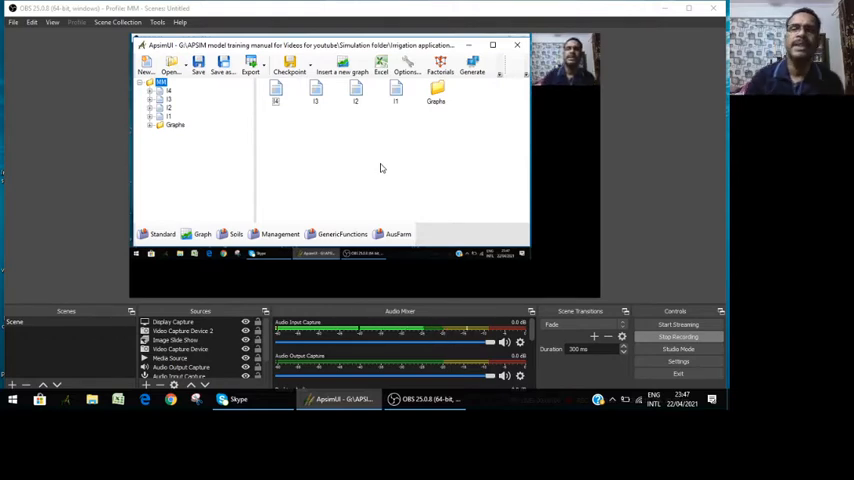
mouse_move(268, 206)
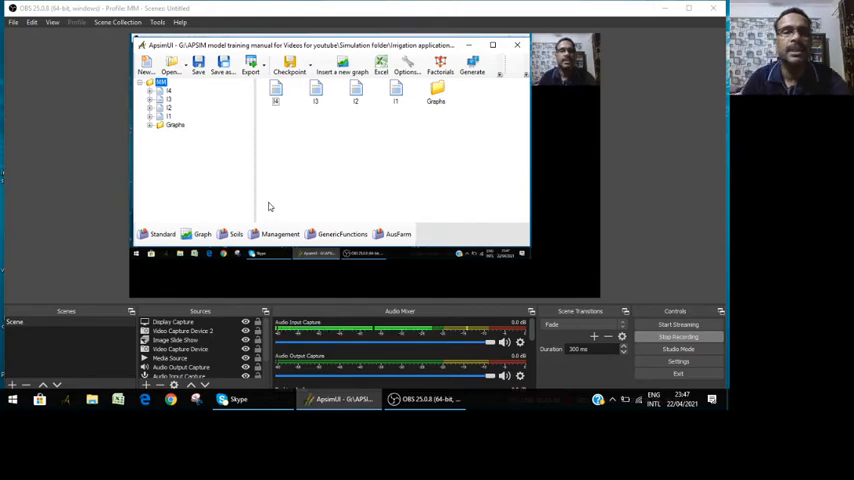
mouse_move(240, 174)
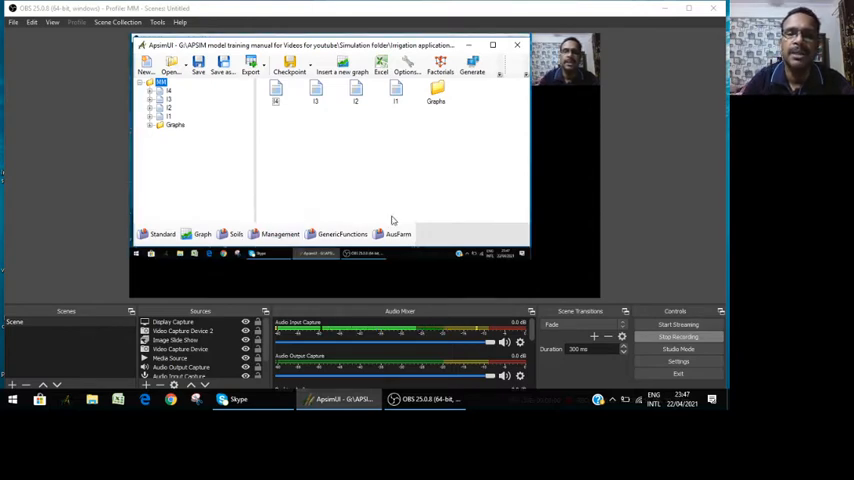
mouse_move(388, 192)
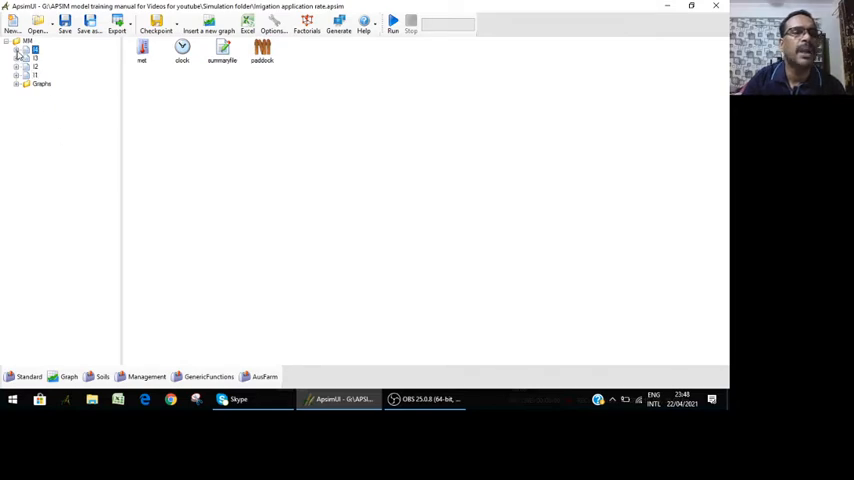
left_click(18, 48)
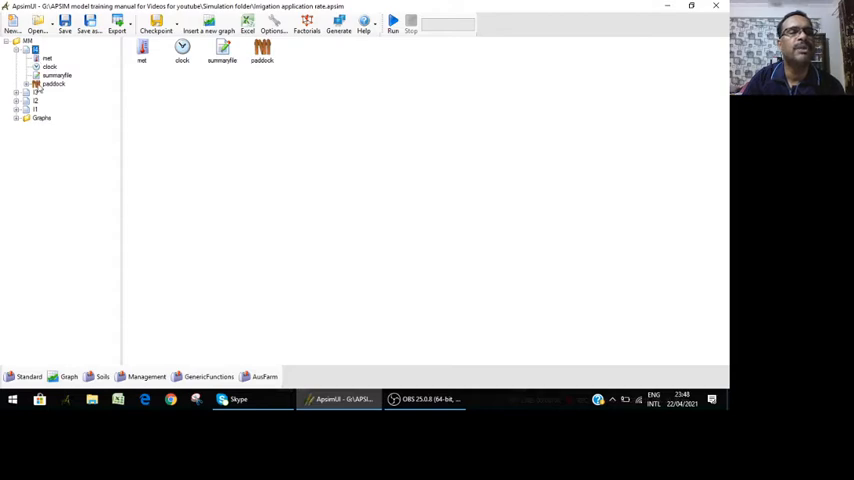
left_click(36, 84)
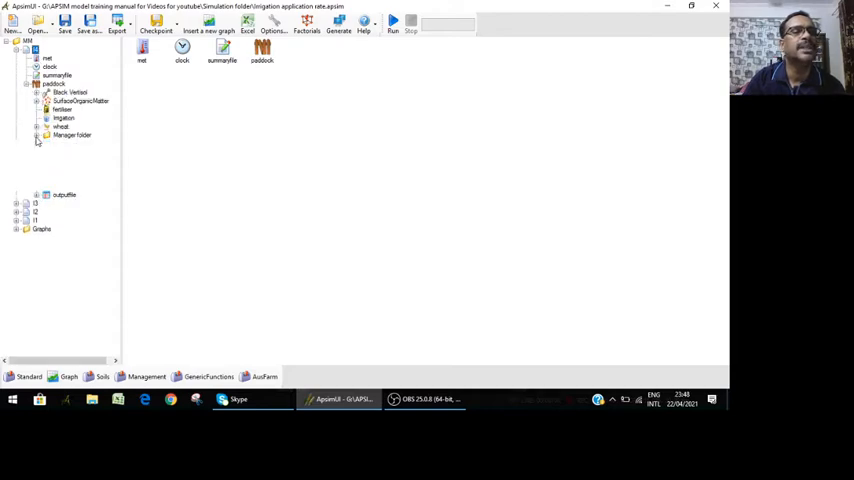
left_click(36, 136)
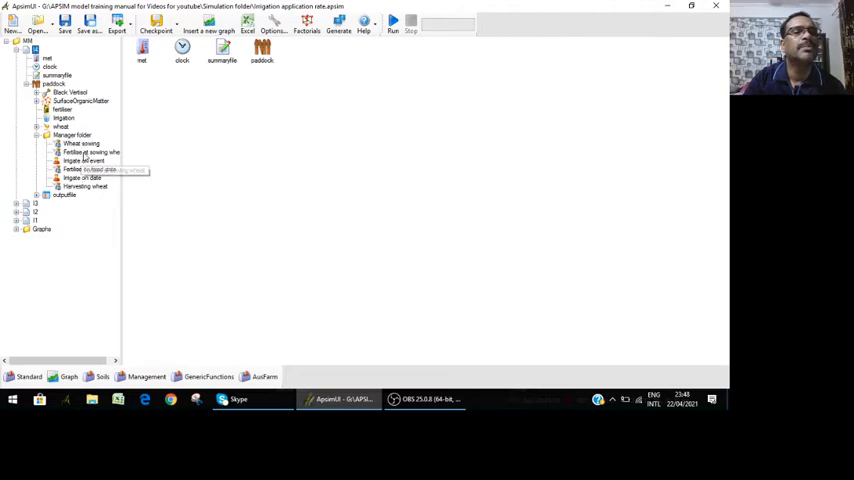
left_click(84, 160)
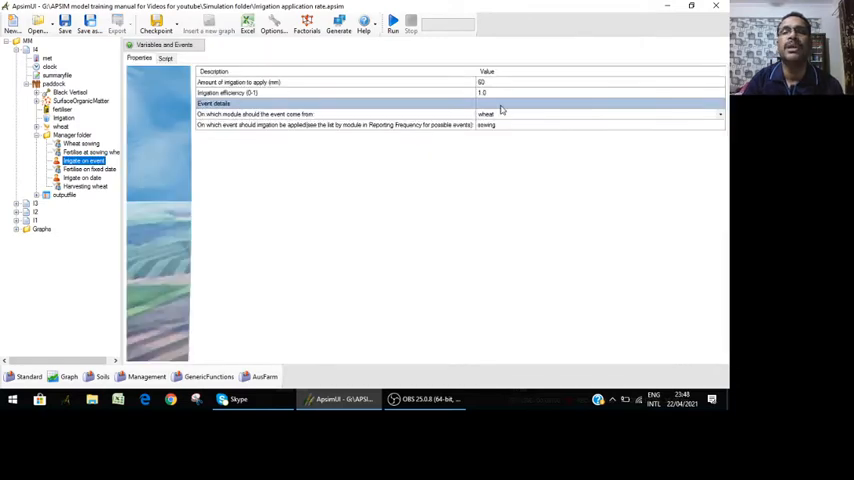
left_click(84, 178)
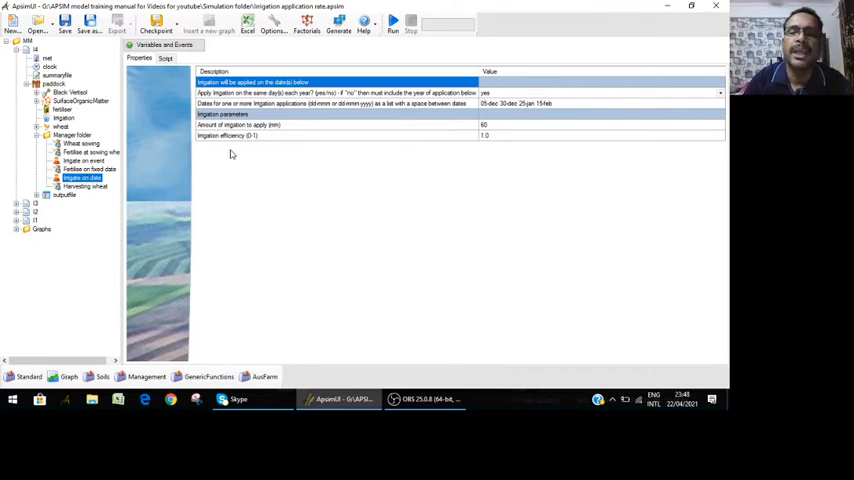
mouse_move(520, 132)
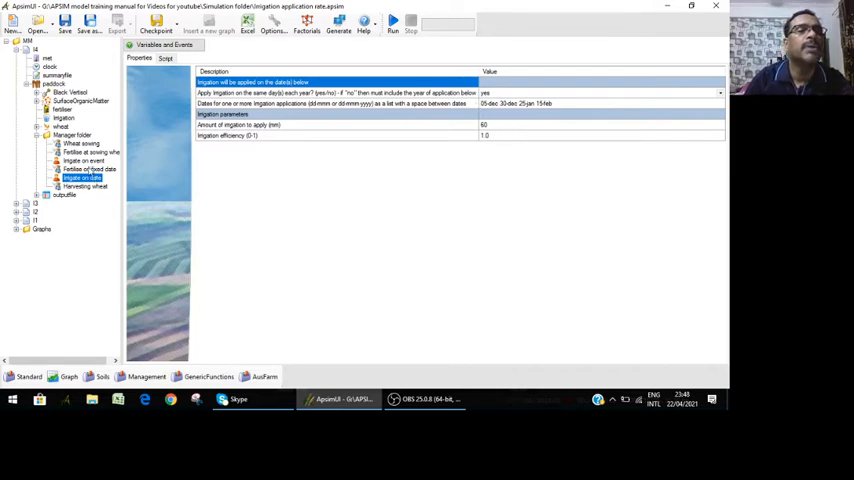
left_click(84, 152)
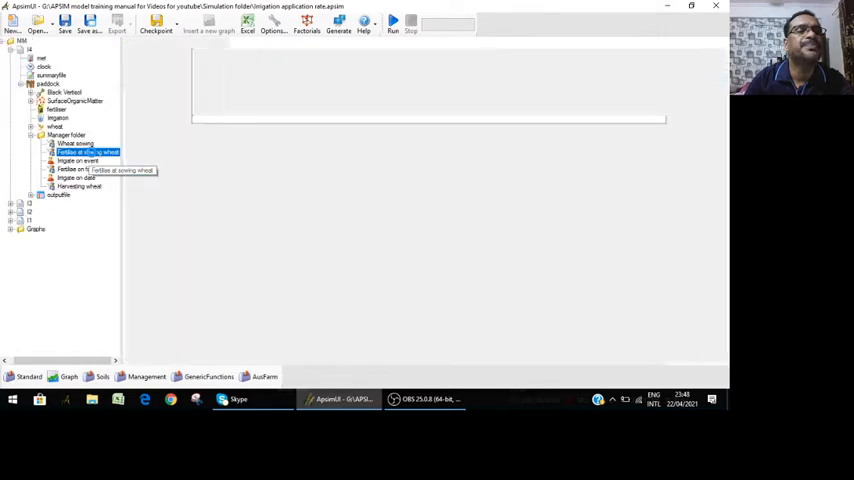
left_click(88, 152)
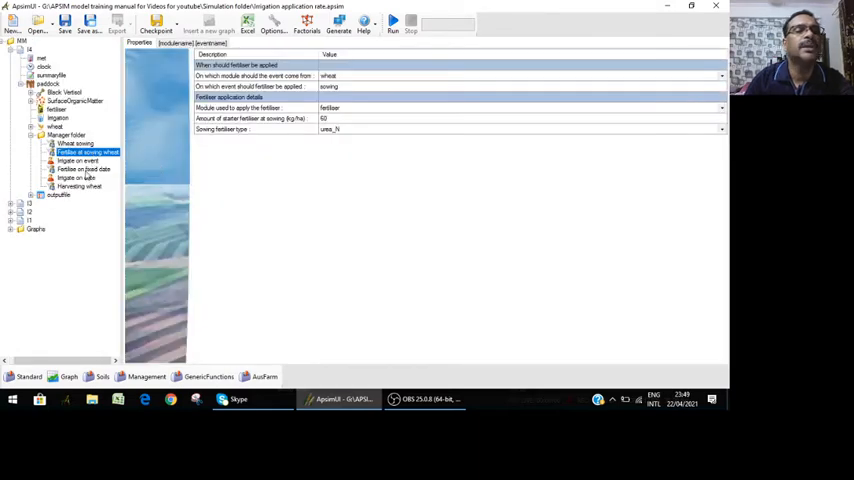
left_click(84, 168)
type("x120kg")
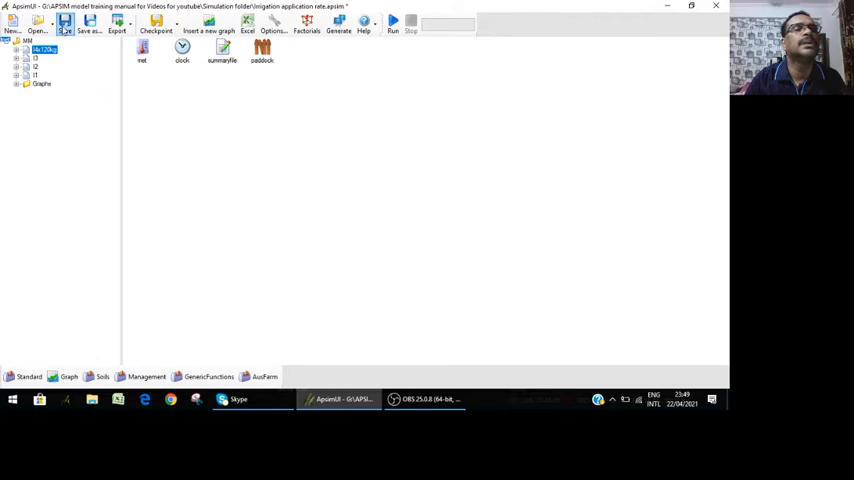
Label the first simulation 120 kg and begin editing the second simulation's name
left_click(18, 48)
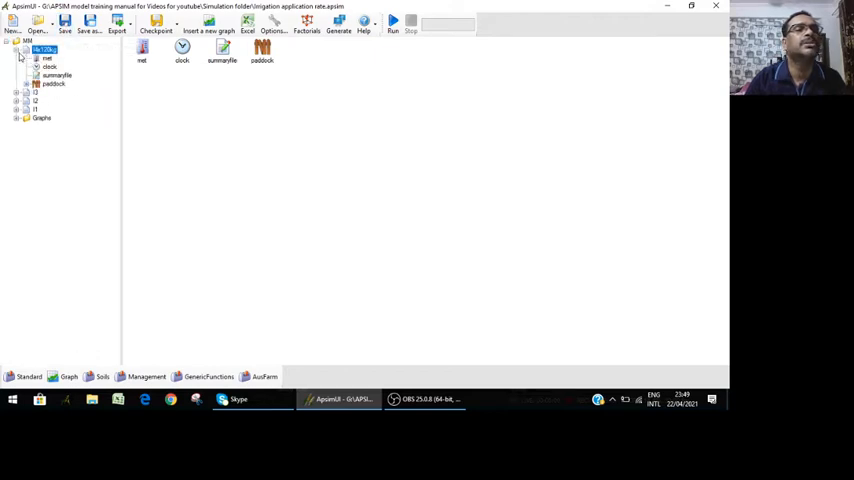
left_click(18, 50)
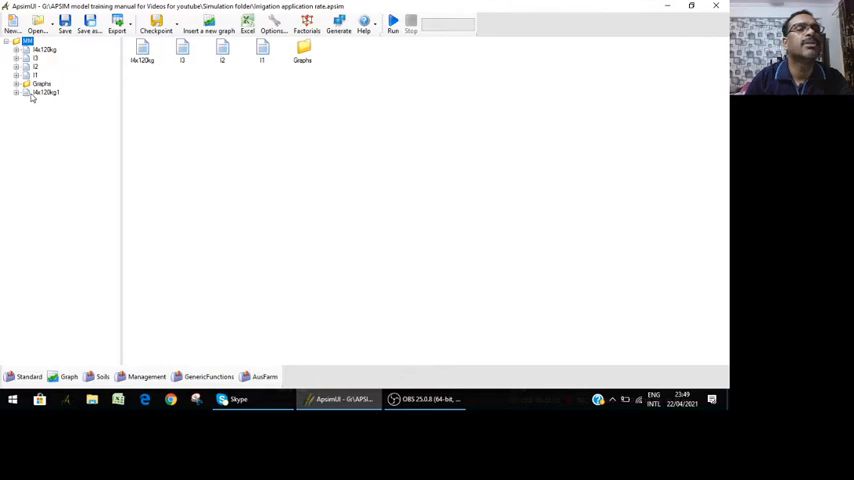
left_click(44, 92)
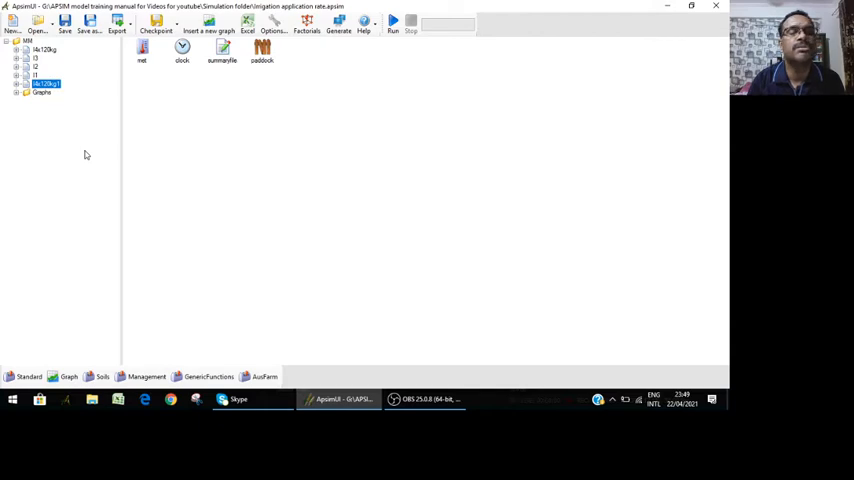
left_click(46, 76)
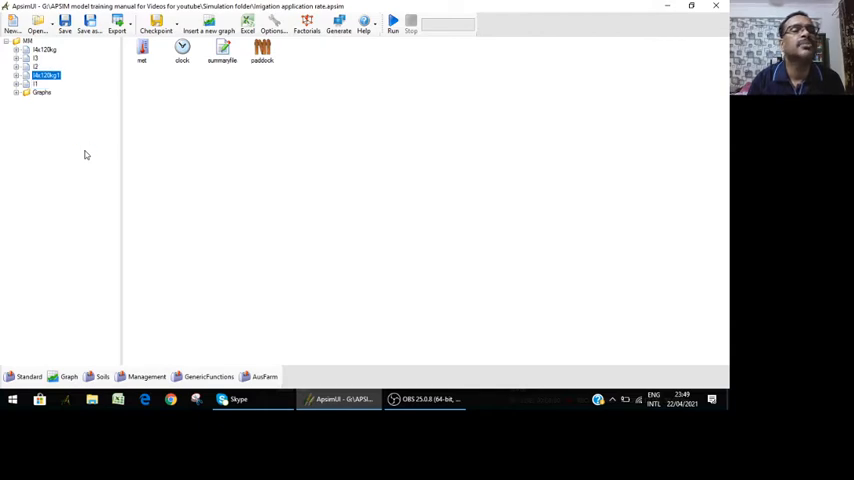
left_click(46, 58)
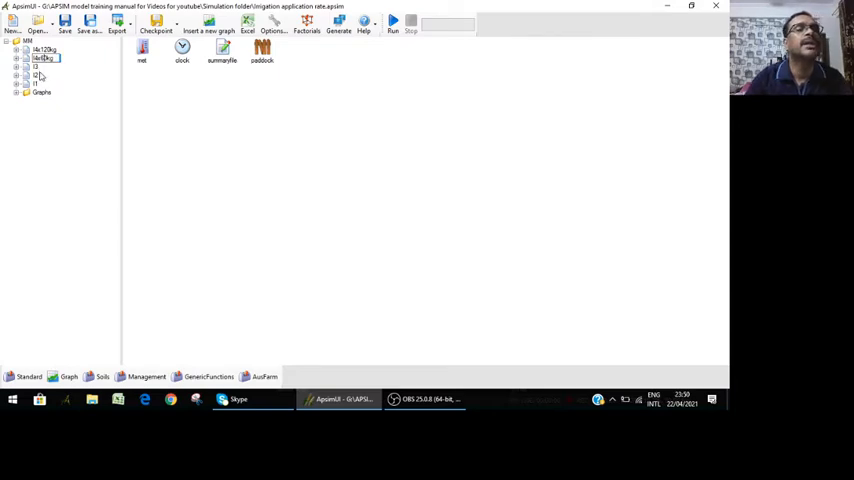
Check the second simulation's 60 kg sowing fertiliser in its Manager folder, then collapse it
left_click(44, 58)
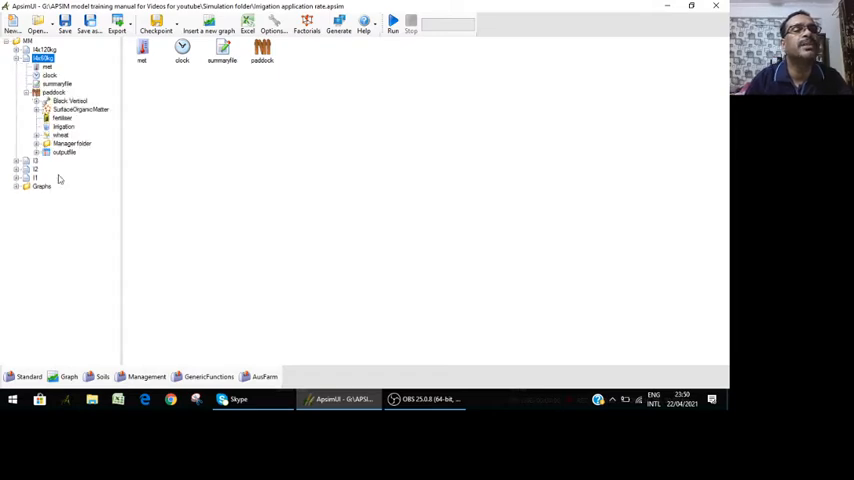
left_click(26, 144)
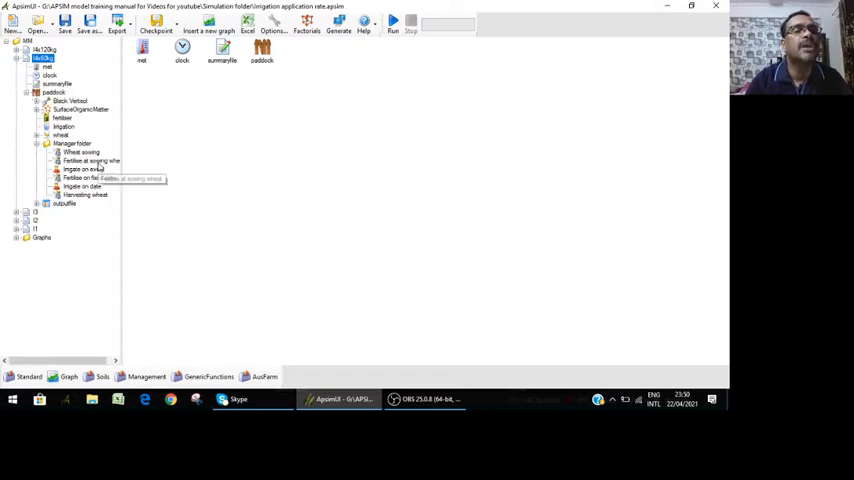
left_click(92, 160)
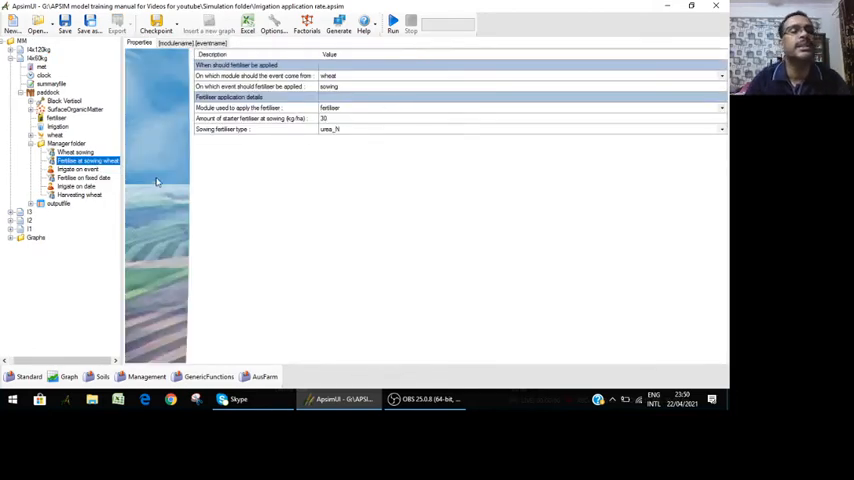
left_click(76, 186)
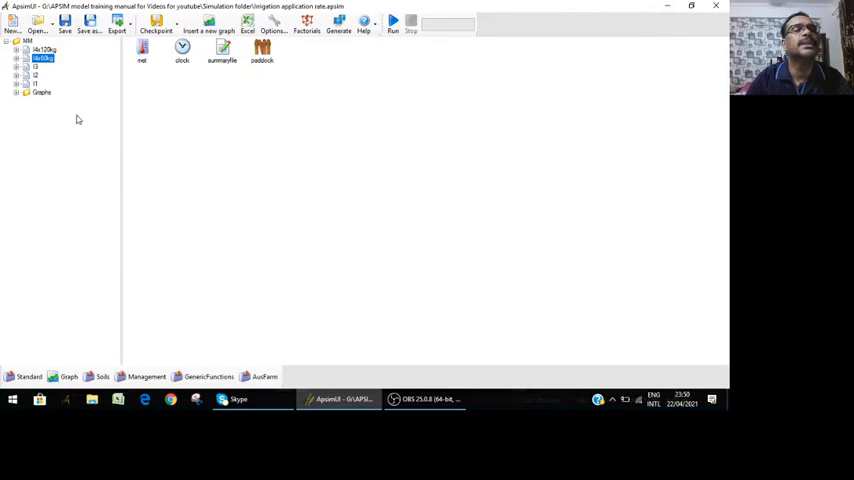
mouse_move(84, 120)
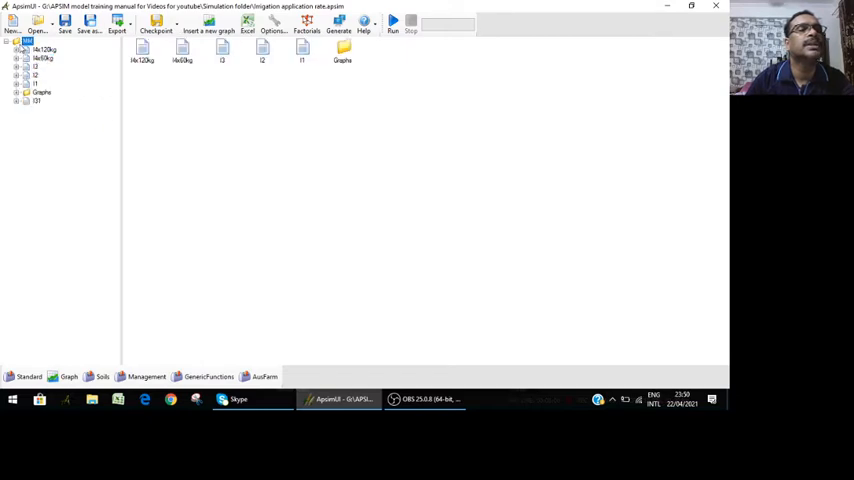
left_click(36, 76)
type("x120kg")
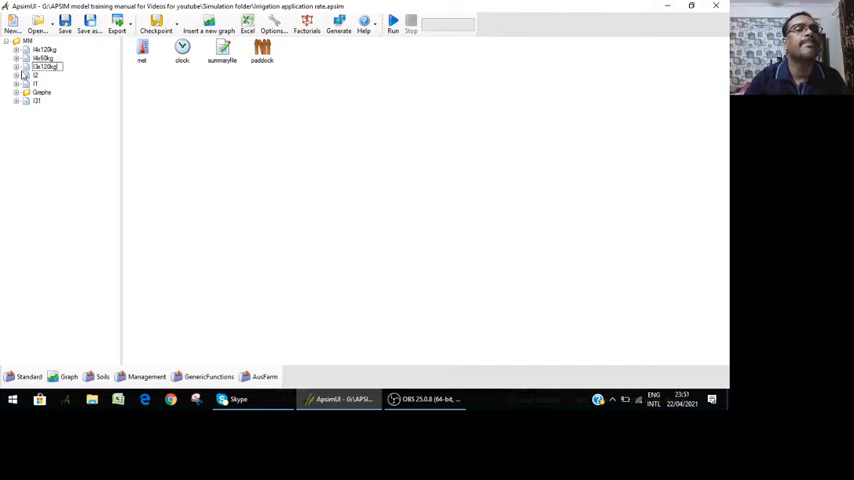
left_click(44, 68)
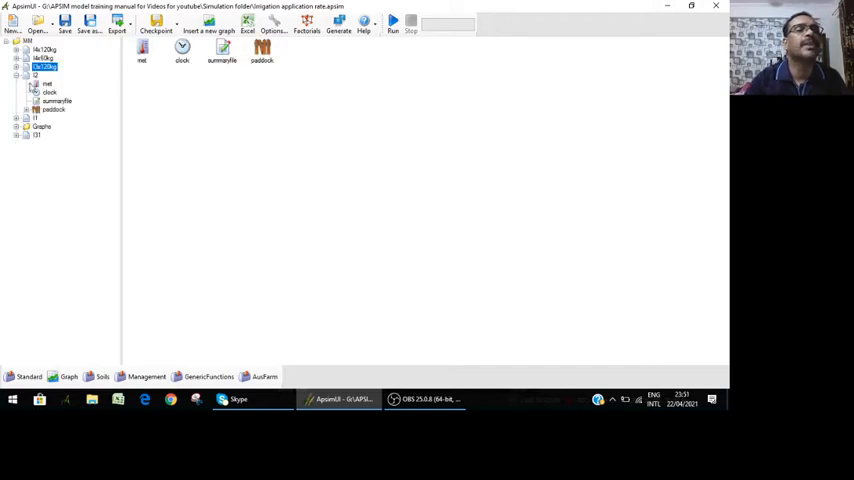
left_click(42, 76)
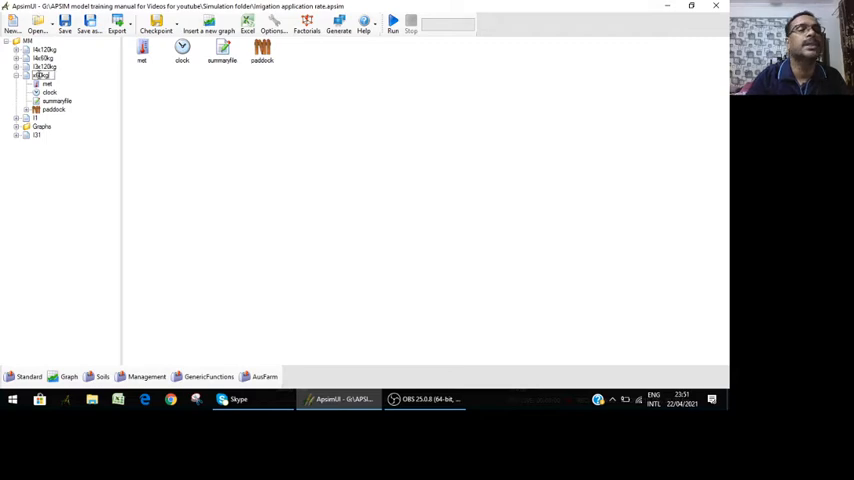
left_click(52, 108)
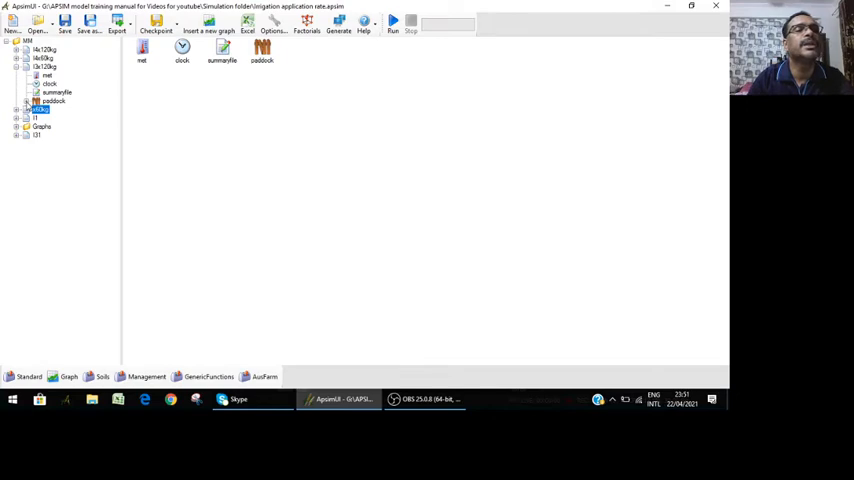
left_click(36, 100)
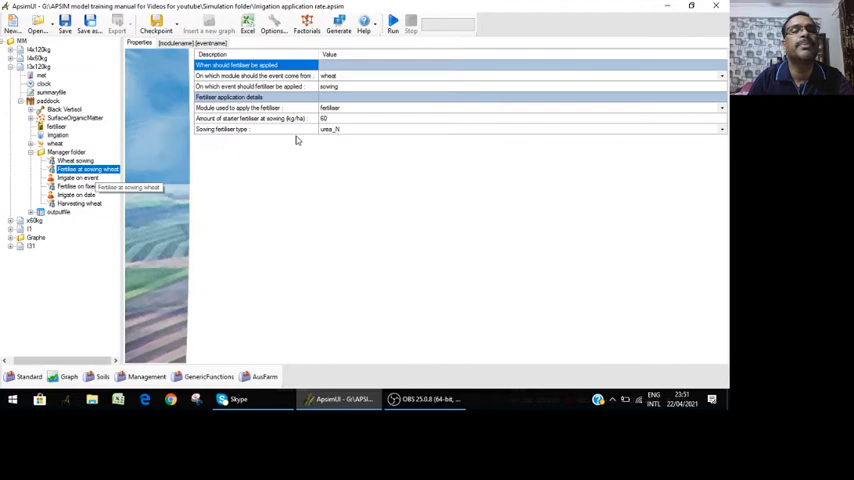
left_click(84, 186)
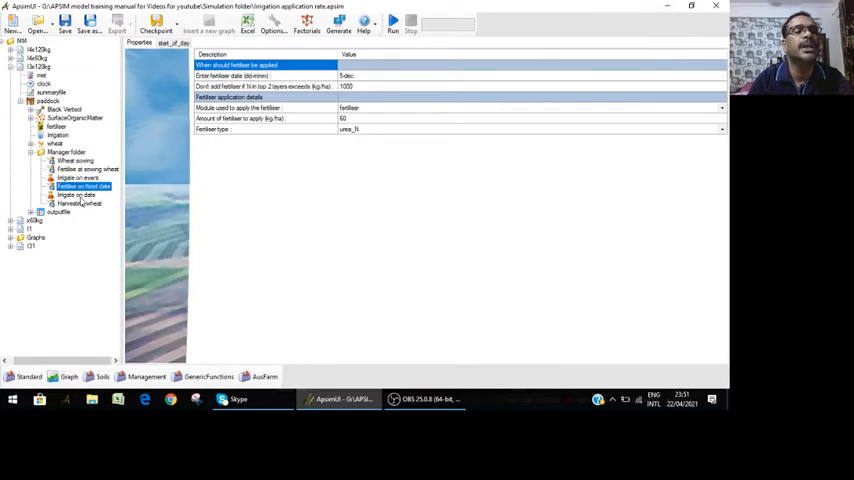
left_click(76, 194)
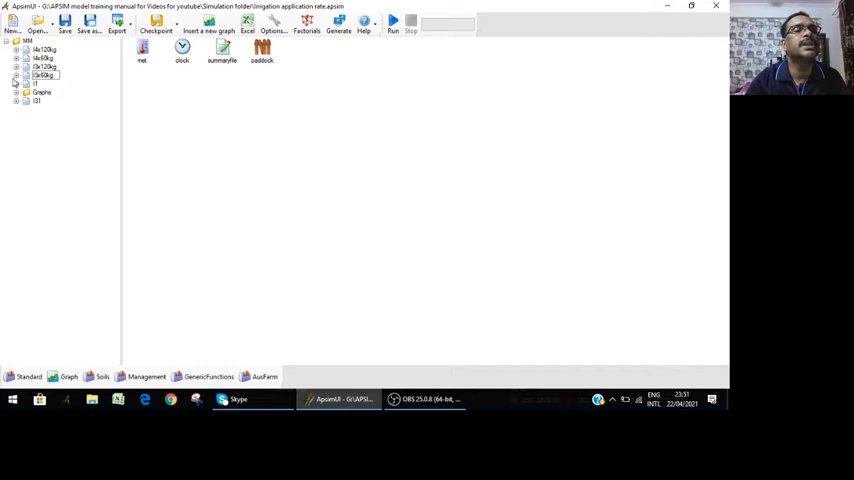
left_click(24, 76)
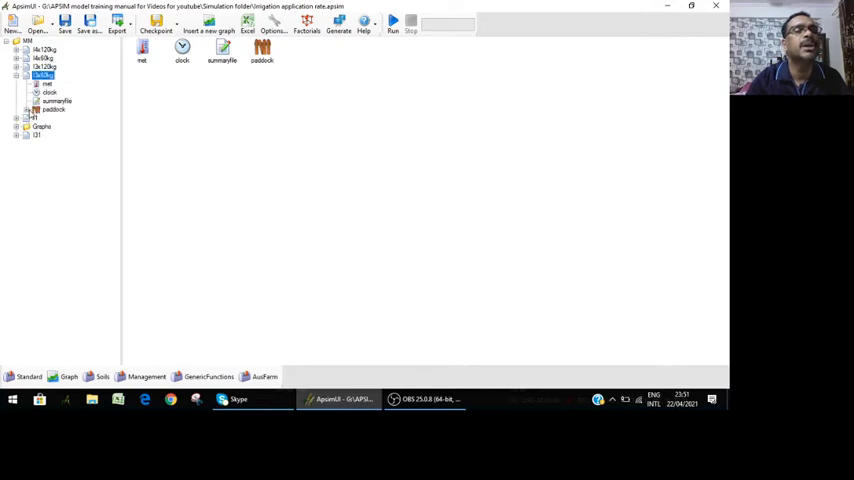
left_click(36, 108)
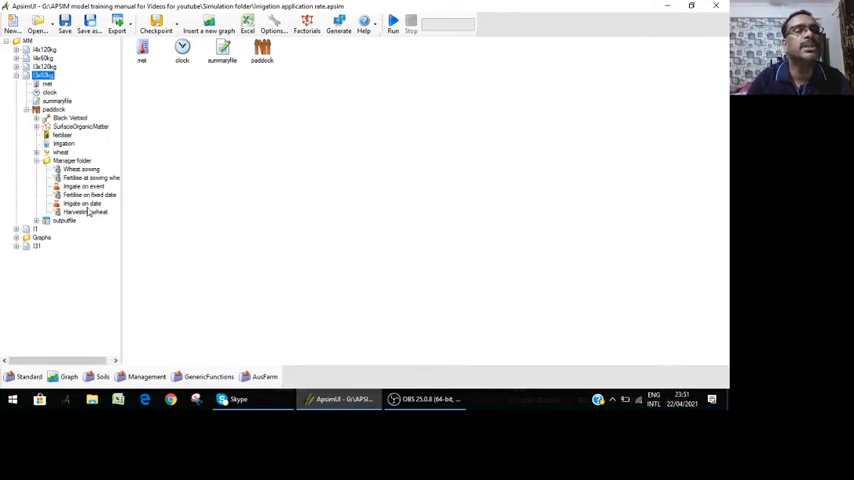
left_click(92, 178)
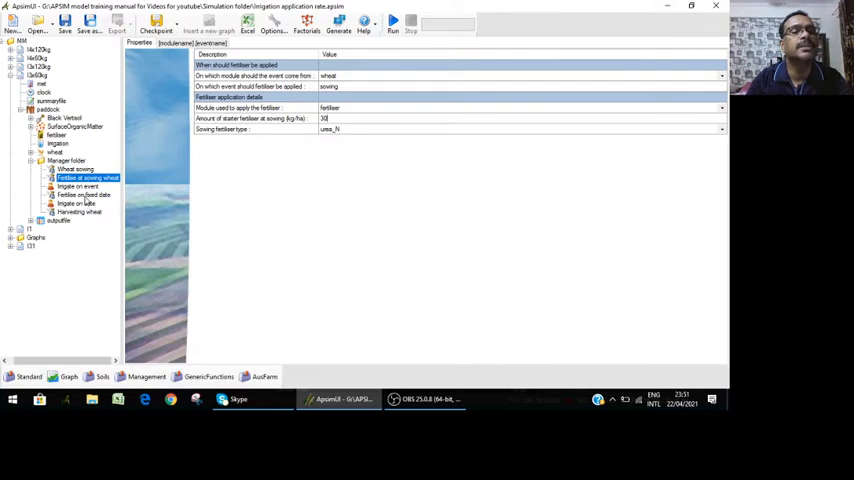
left_click(84, 194)
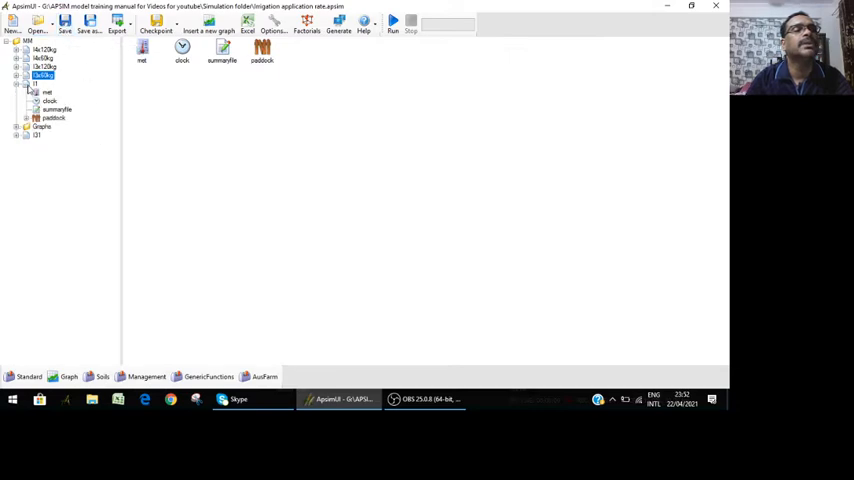
left_click(42, 84)
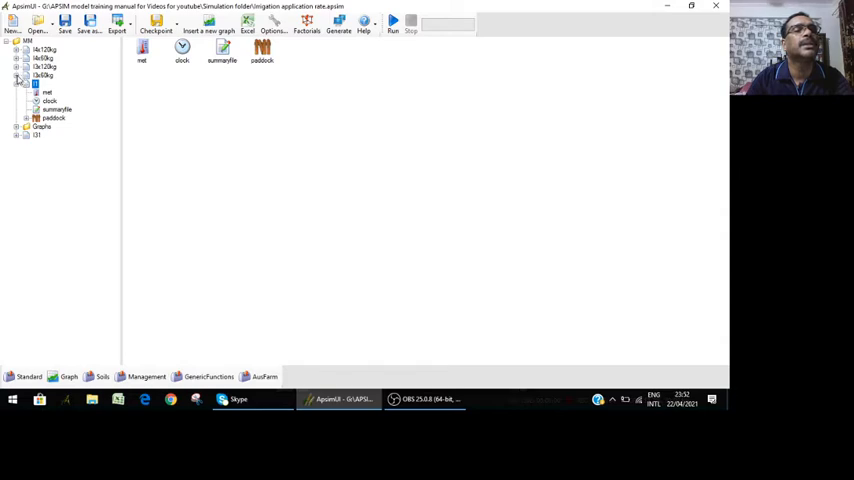
left_click(28, 108)
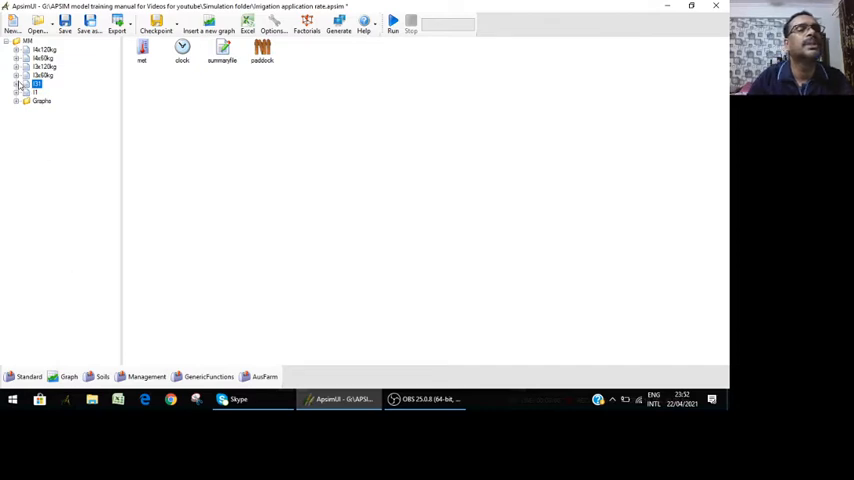
left_click(18, 76)
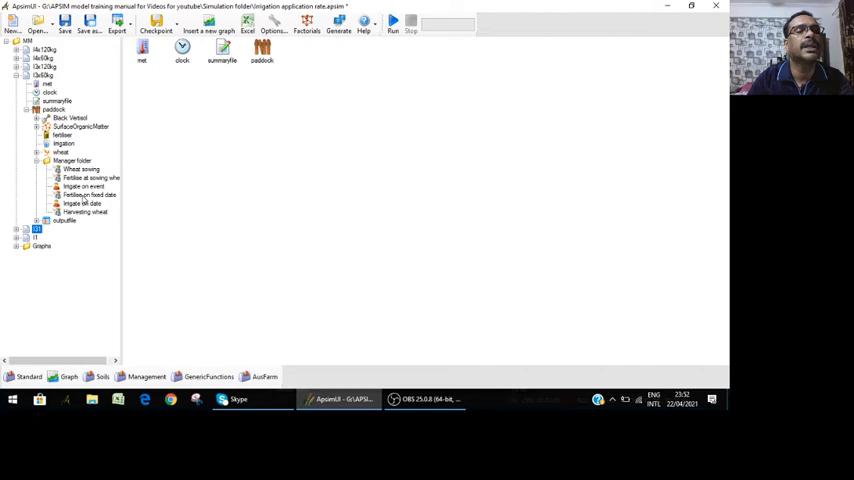
left_click(82, 186)
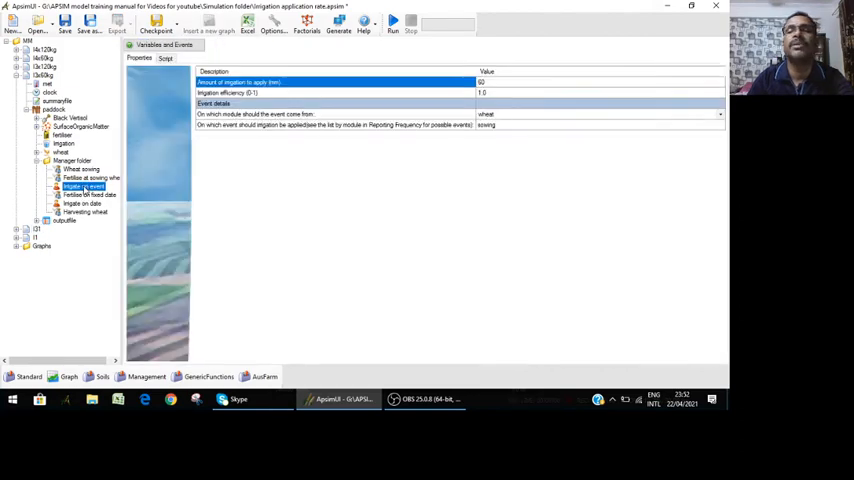
left_click(82, 204)
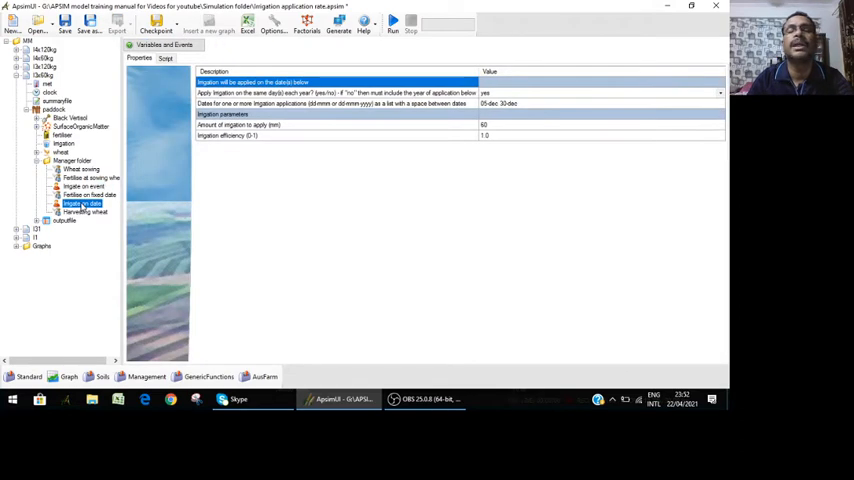
left_click(44, 76)
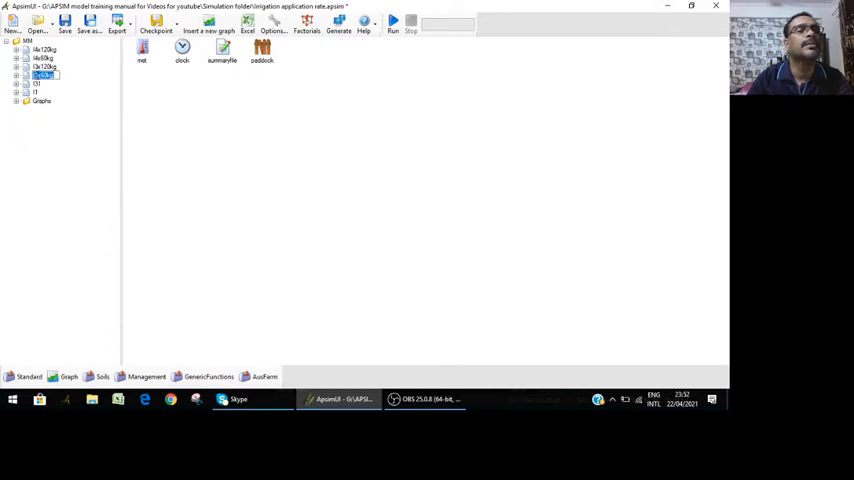
left_click(36, 84)
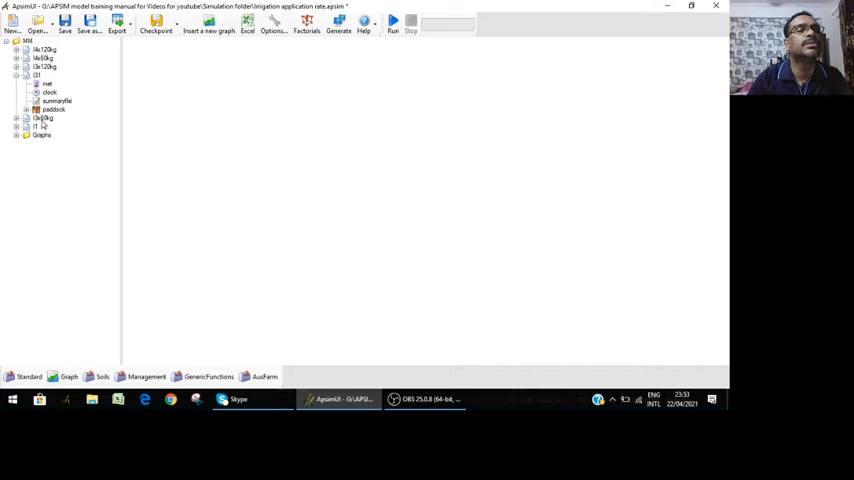
left_click(42, 118)
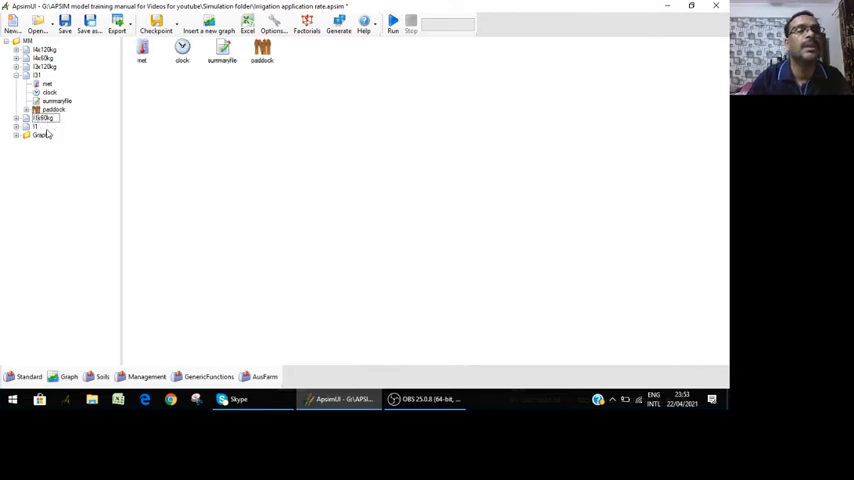
left_click(24, 68)
type("x60kg")
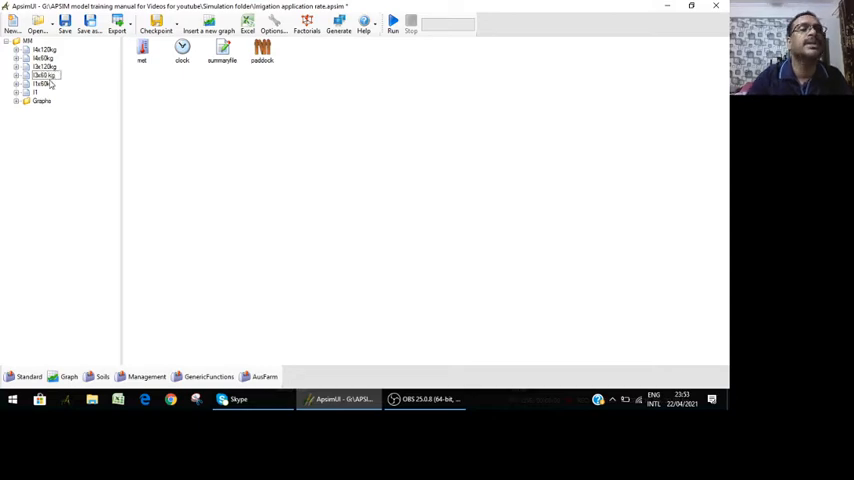
left_click(42, 76)
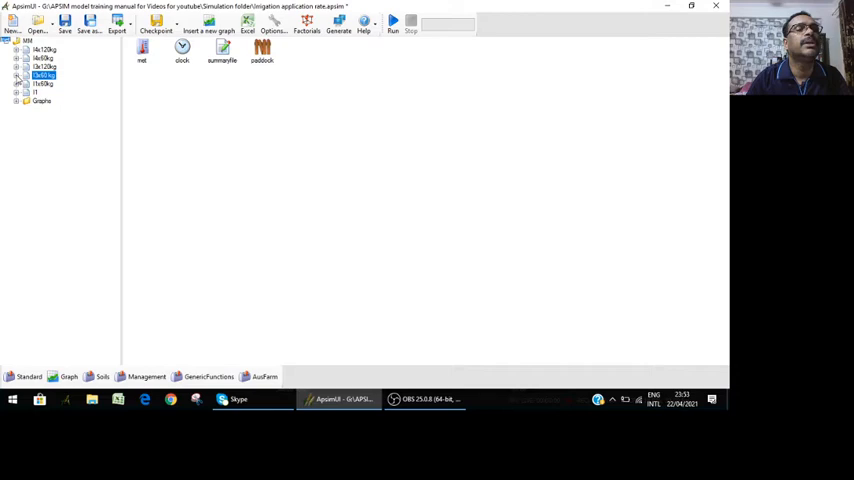
left_click(18, 76)
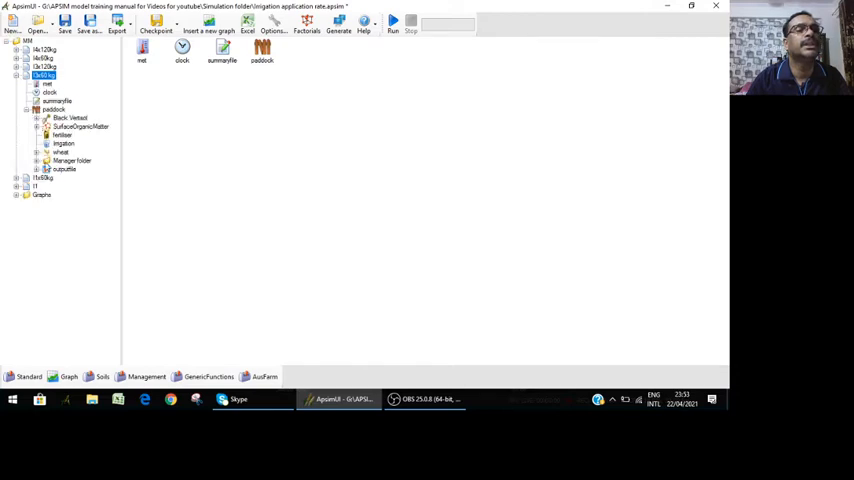
left_click(88, 178)
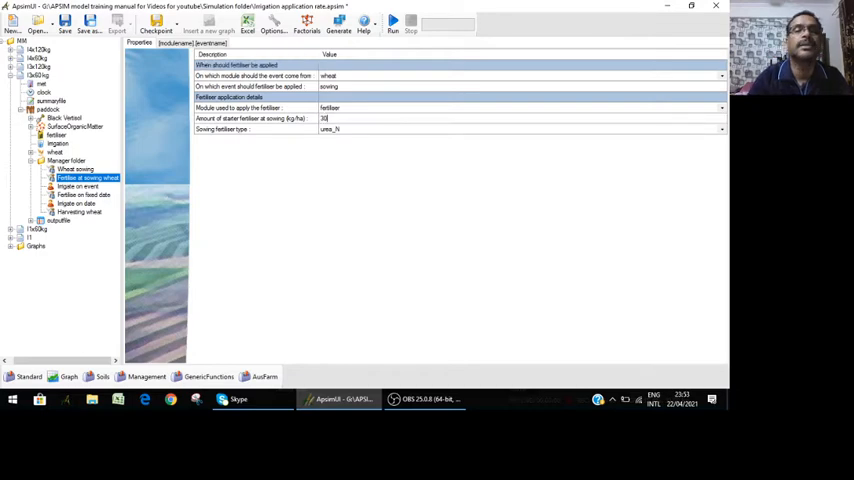
left_click(84, 194)
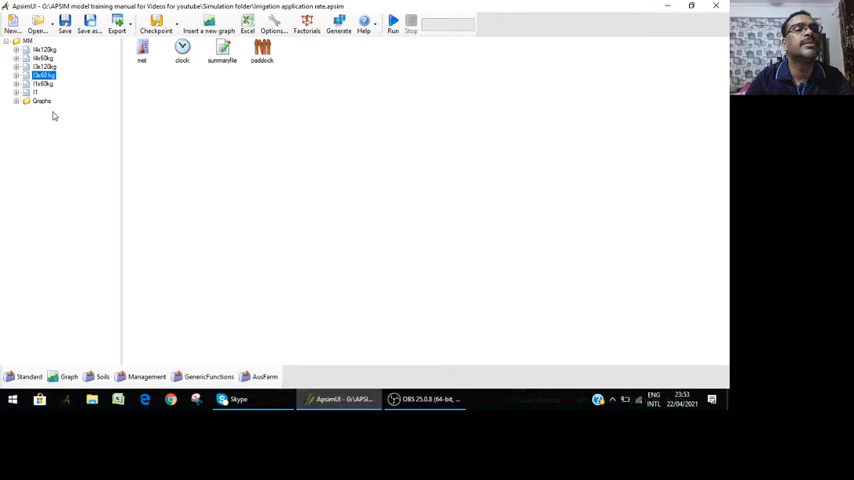
Expand the simulation's paddock managers and set the starter fertiliser amount to 0
left_click(18, 84)
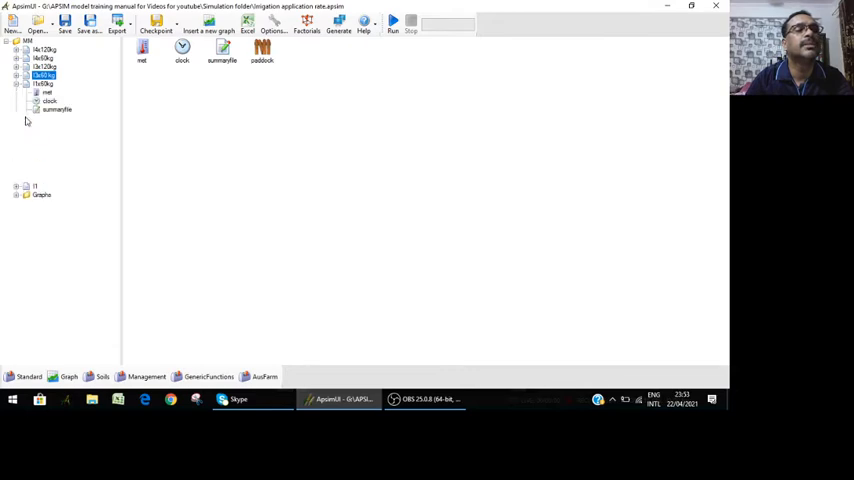
left_click(30, 116)
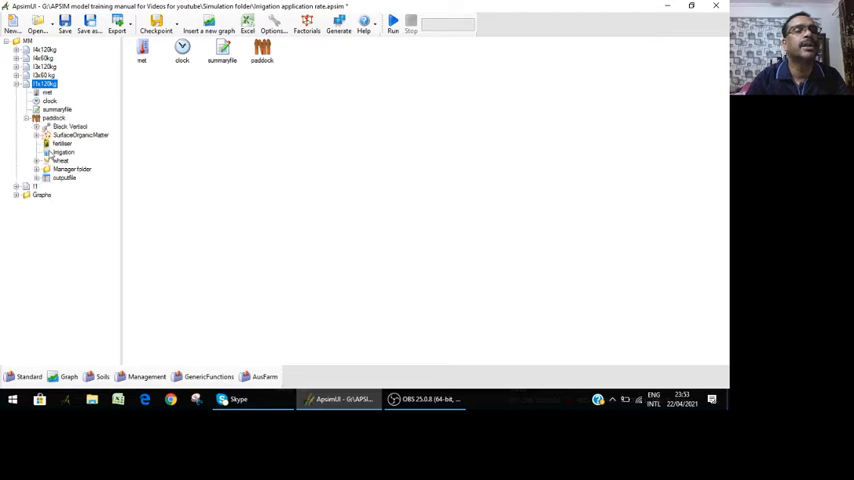
left_click(46, 168)
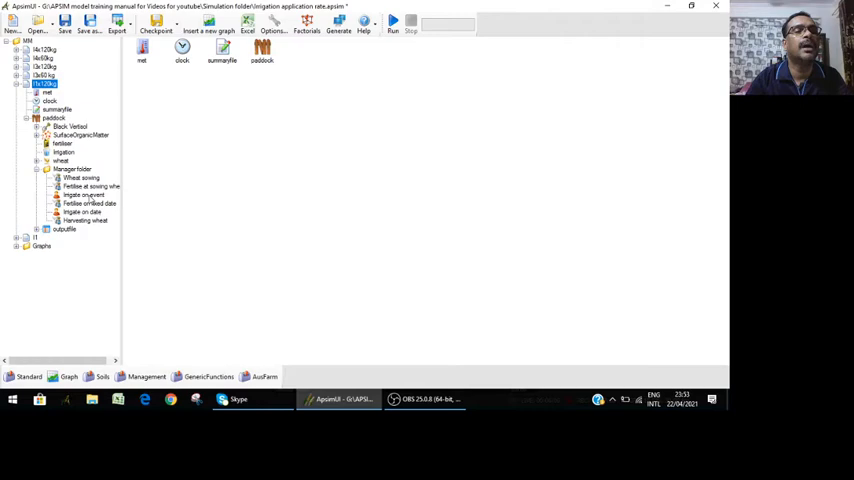
left_click(92, 188)
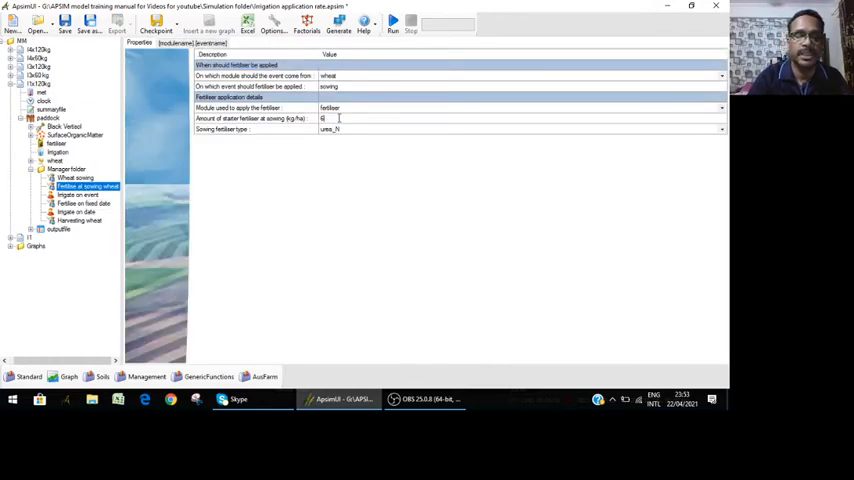
type("0")
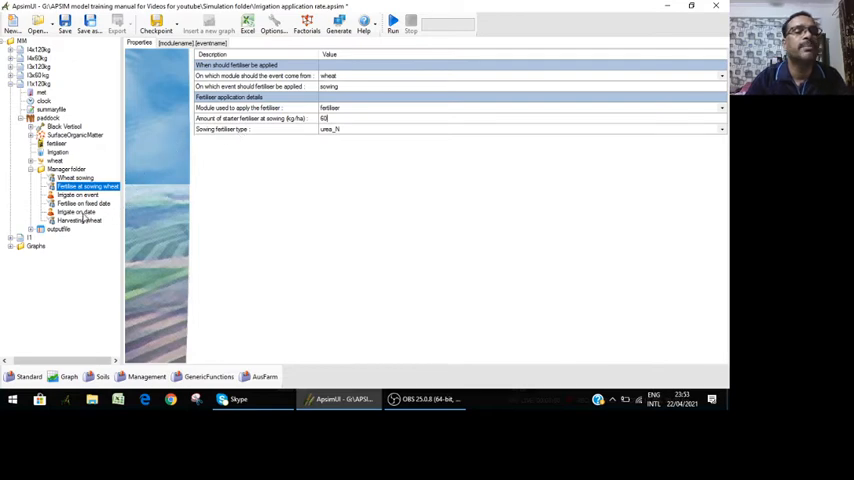
Review the irrigation and fixed-date fertiliser rules, then collapse the paddock
left_click(76, 212)
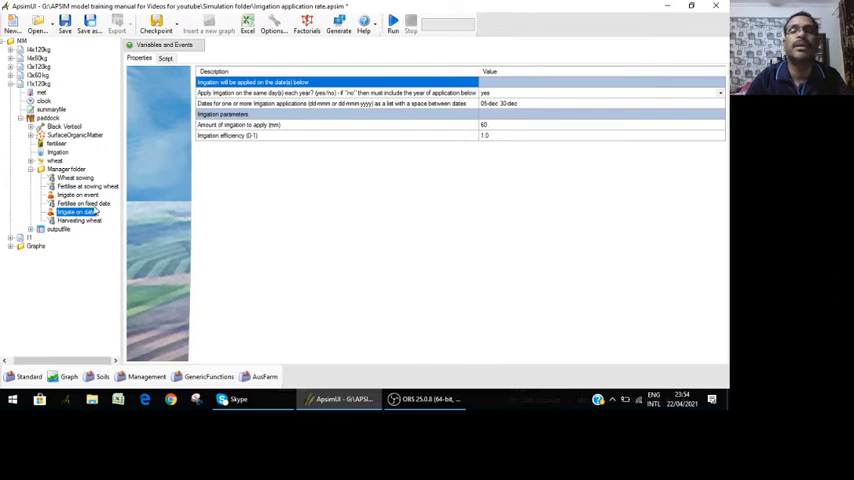
left_click(84, 204)
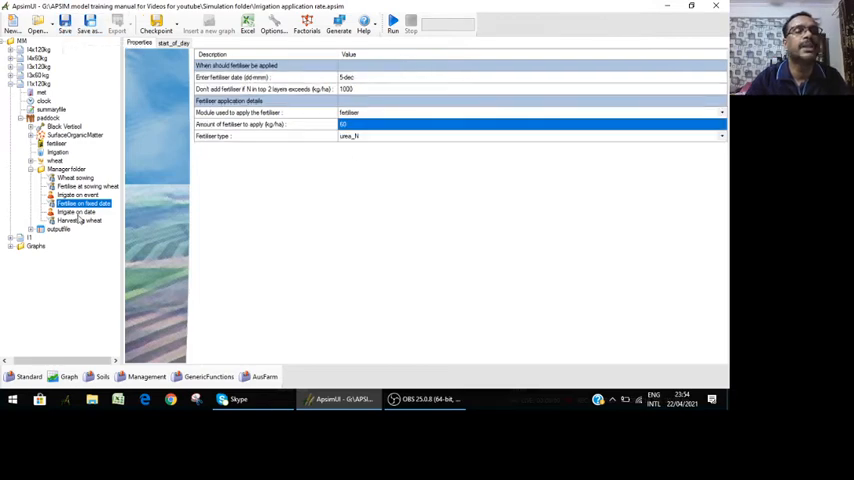
left_click(76, 212)
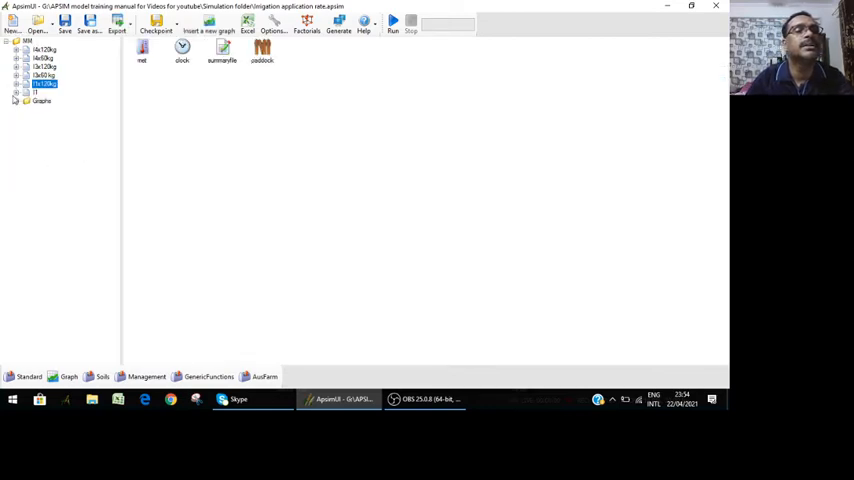
View both irrigation manager rules inside the simulation's paddock, then collapse the tree
left_click(16, 92)
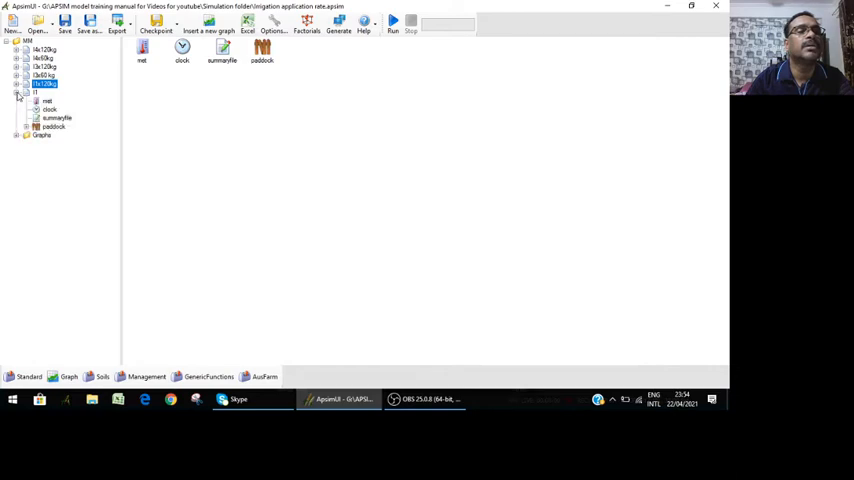
left_click(24, 126)
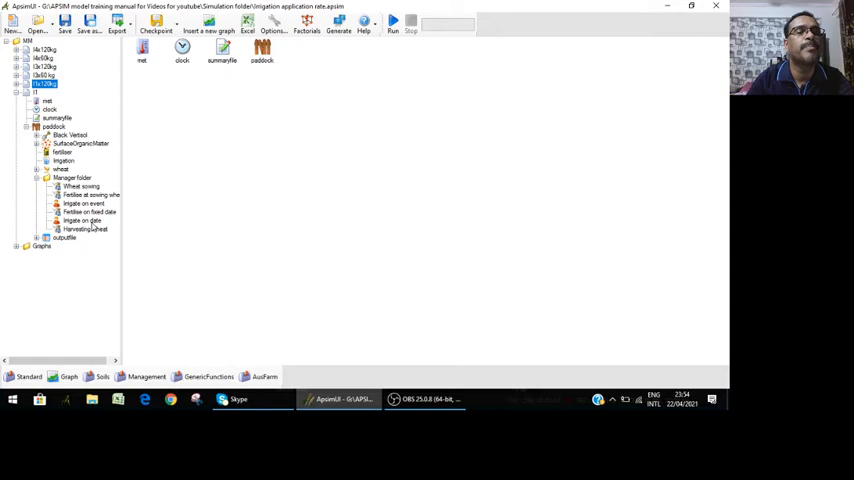
left_click(82, 220)
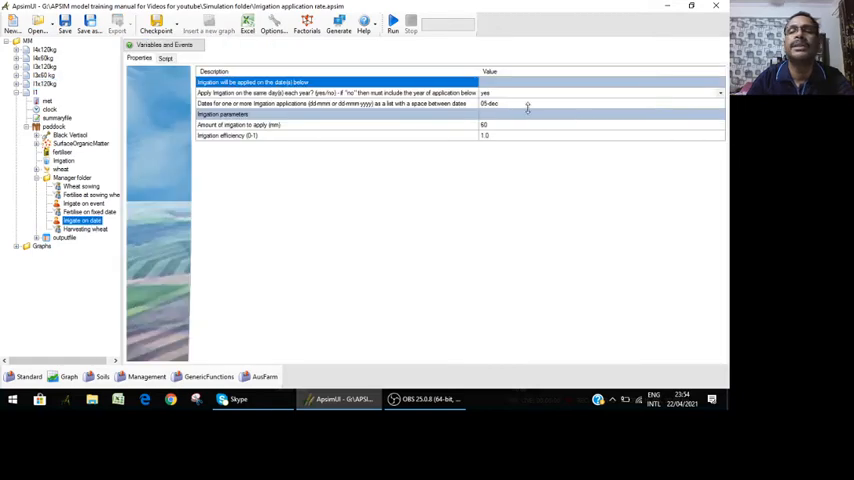
left_click(84, 204)
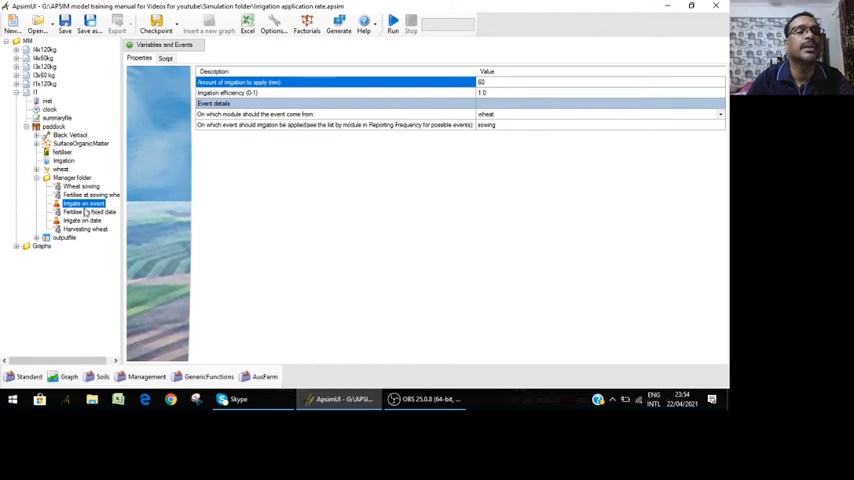
left_click(84, 194)
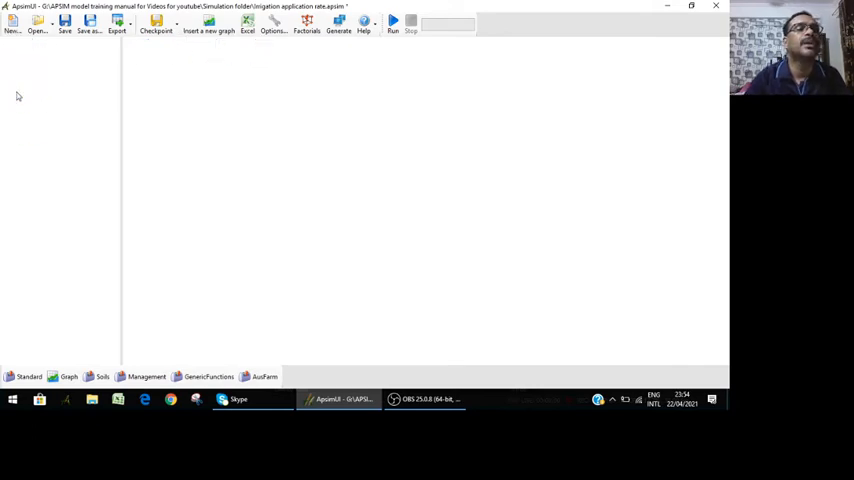
Expand another simulation down to its paddock's Manager folder
left_click(16, 40)
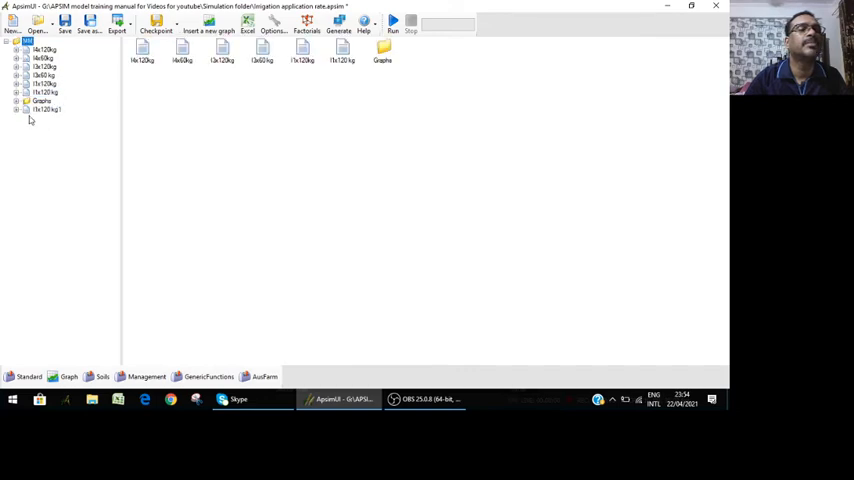
left_click(44, 110)
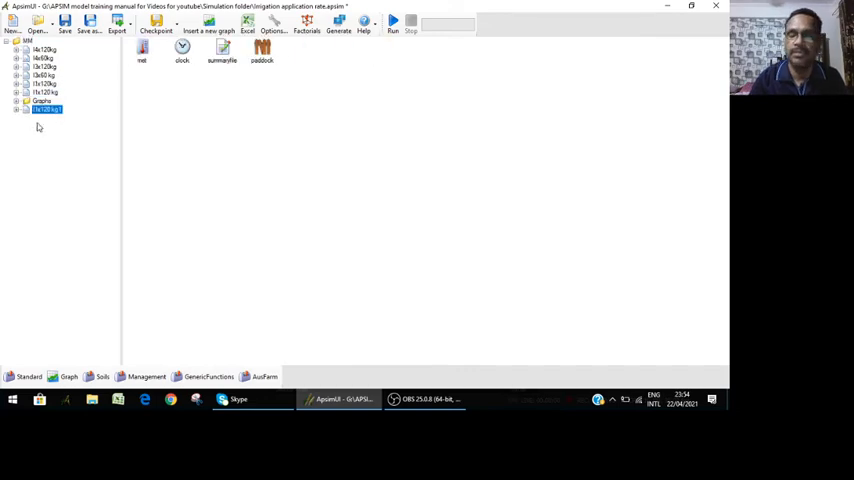
left_click(46, 100)
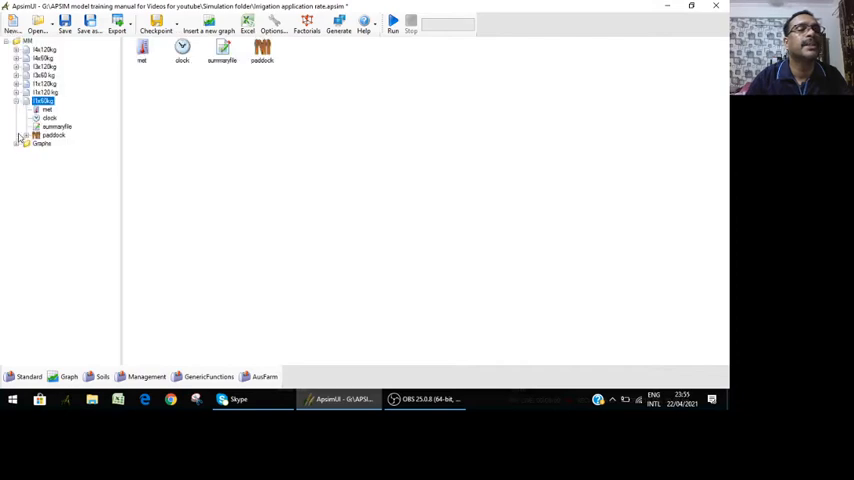
left_click(36, 136)
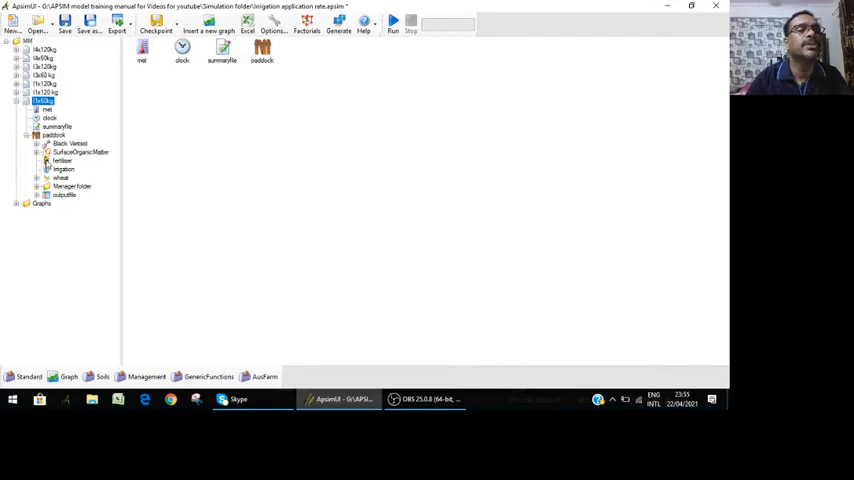
left_click(36, 186)
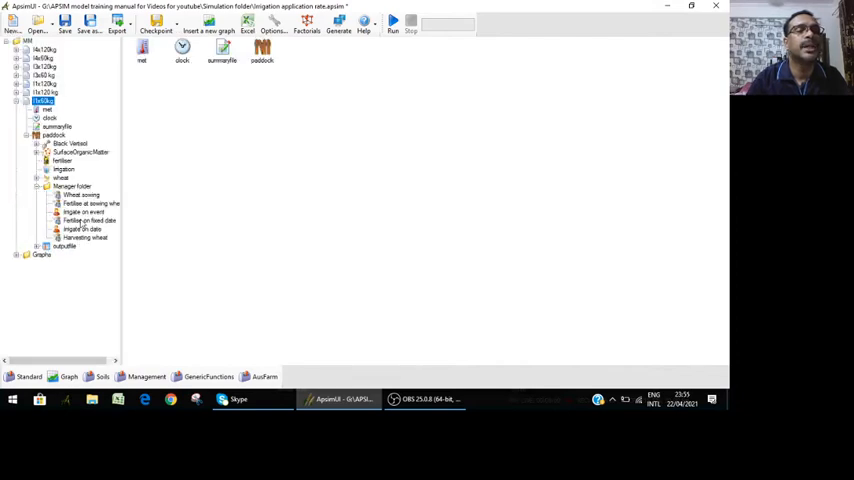
Review the fertiliser-at-sowing and fixed-date fertiliser rules, then collapse the simulation
left_click(88, 204)
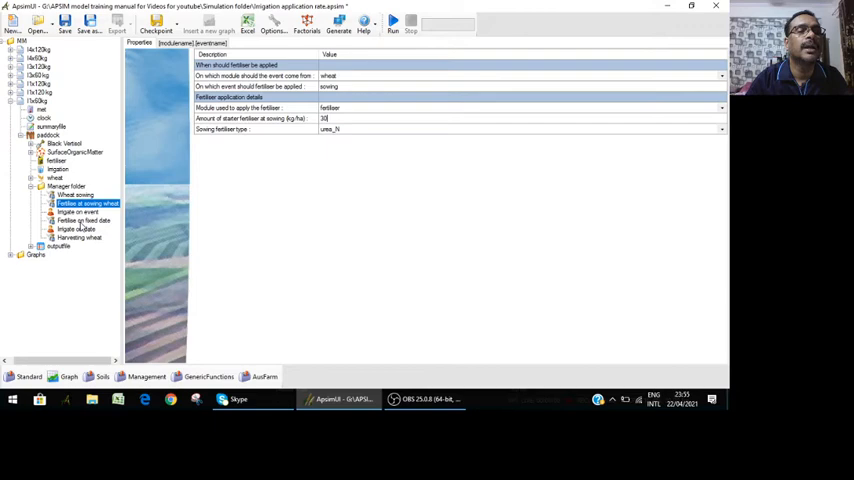
left_click(84, 220)
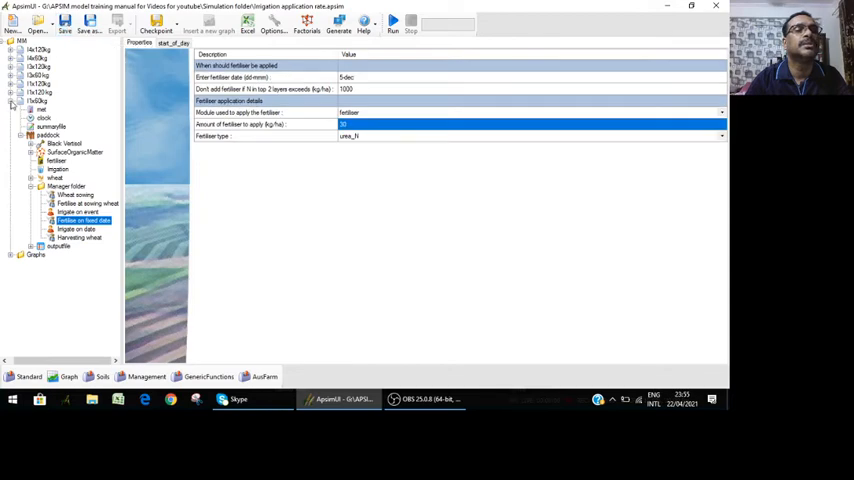
left_click(44, 100)
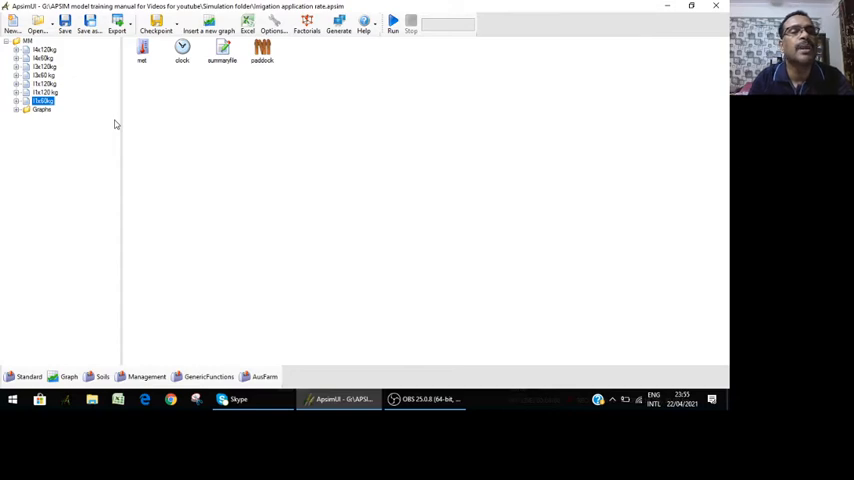
mouse_move(40, 54)
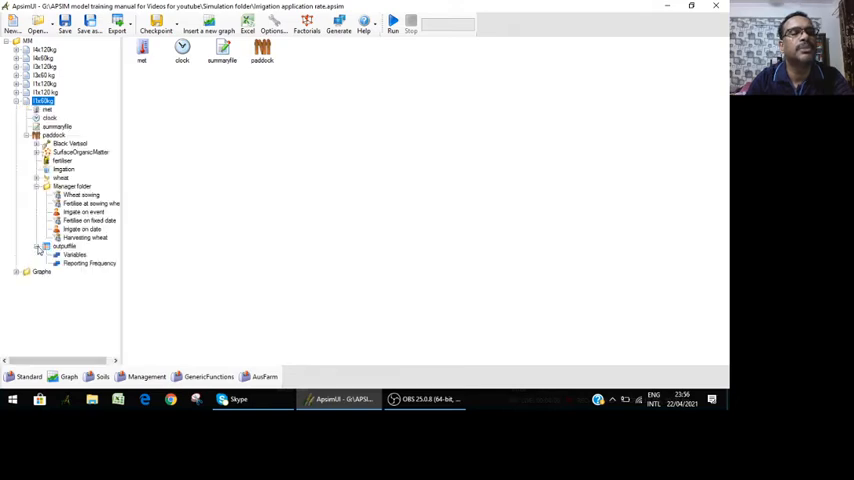
Confirm the output file records biomass and yield at harvesting frequency, then collapse the tree
left_click(76, 254)
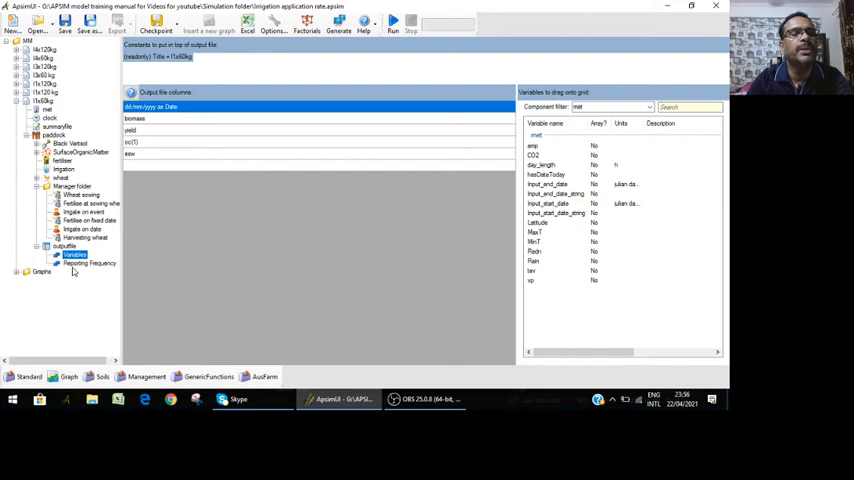
left_click(84, 264)
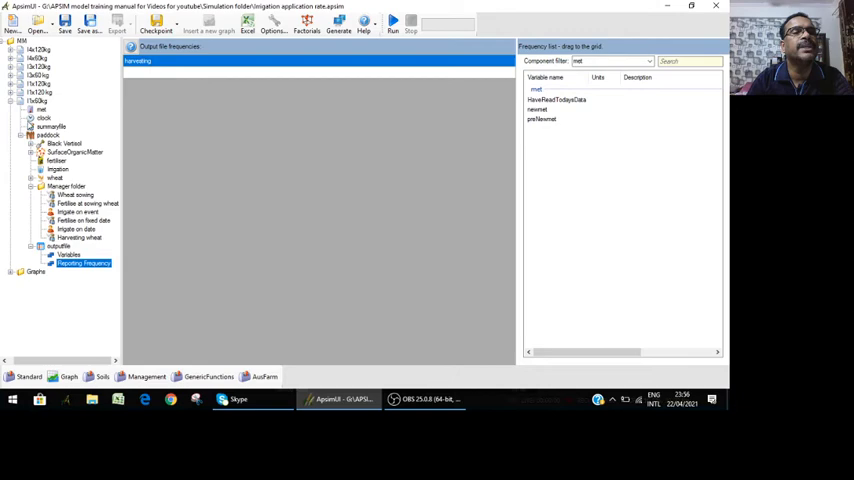
left_click(38, 100)
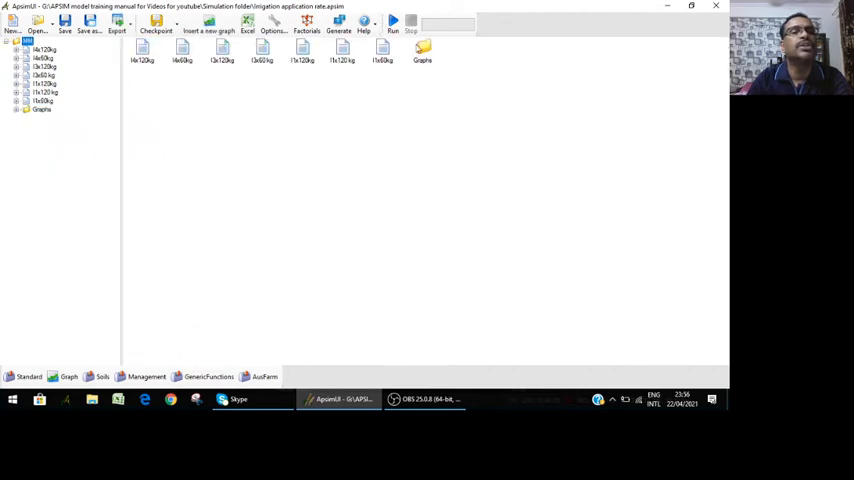
Run all simulations in the file from the toolbar
left_click(392, 22)
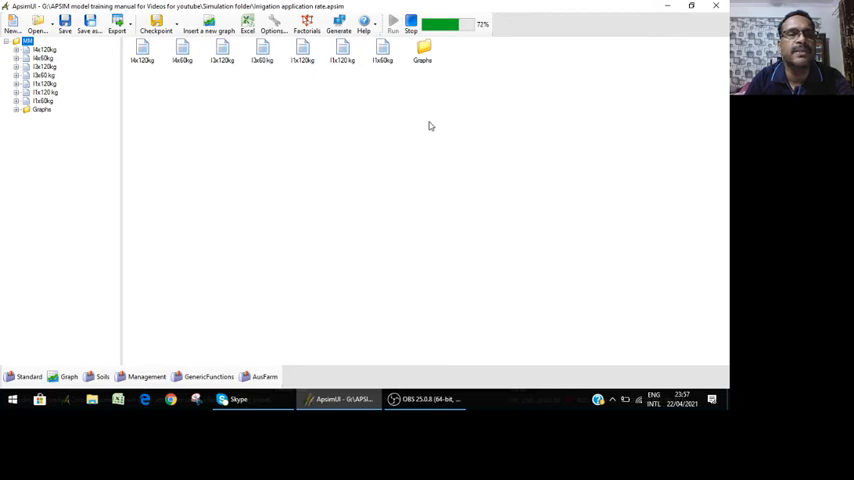
mouse_move(98, 120)
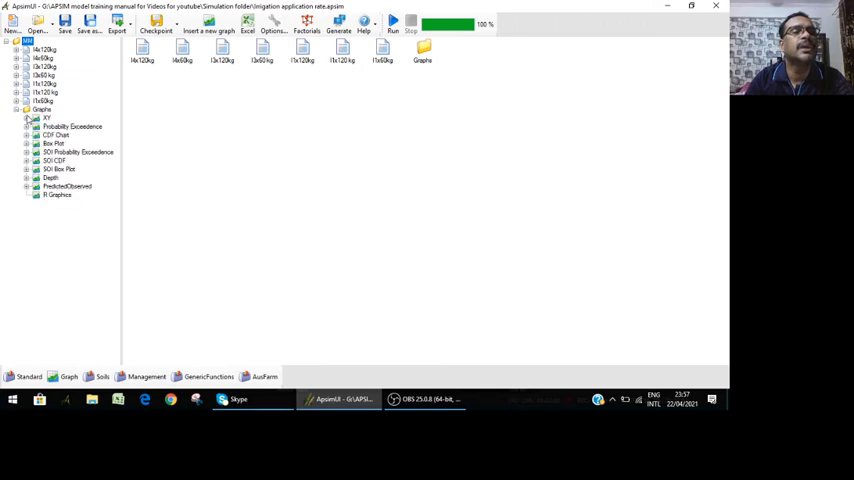
mouse_move(84, 208)
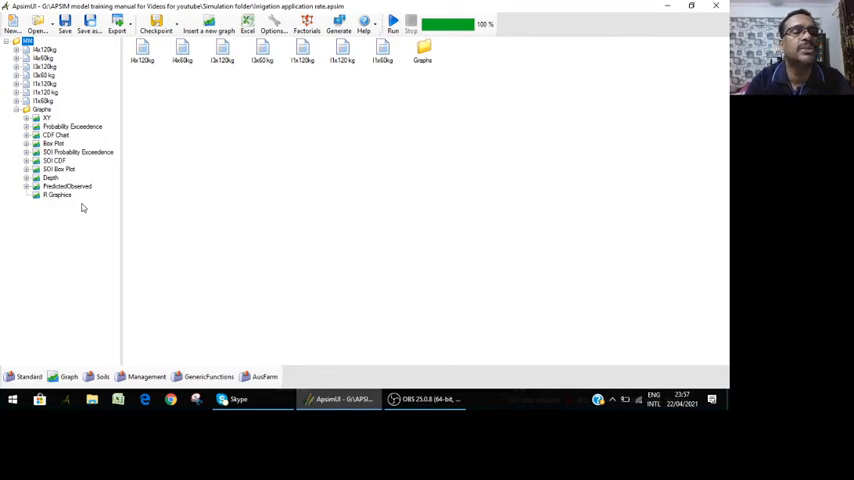
mouse_move(60, 128)
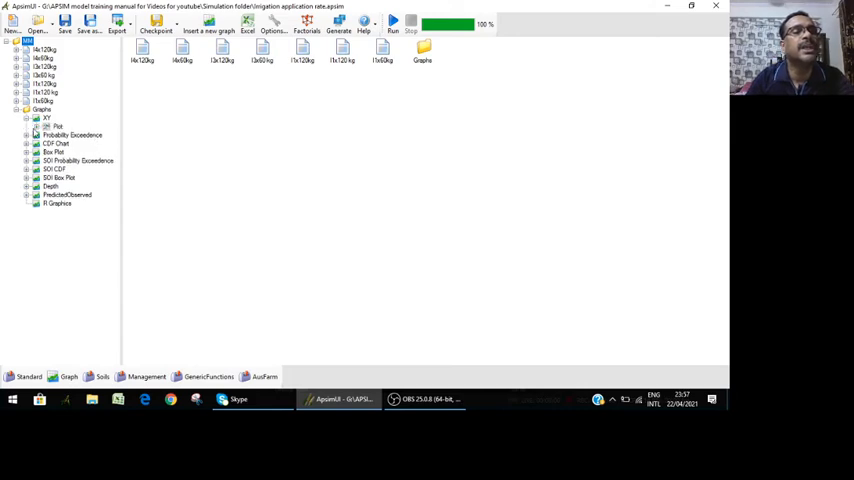
Show the XY yield and biomass graph and view its ApsimFileReader data table
left_click(46, 118)
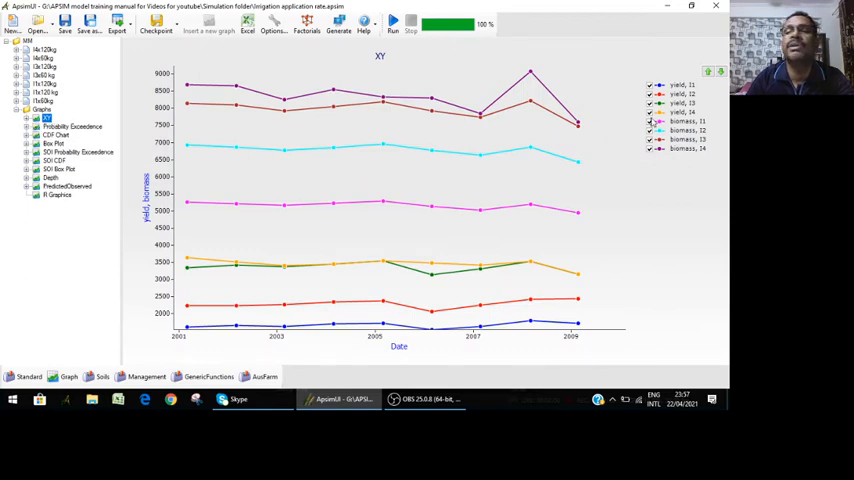
mouse_move(256, 112)
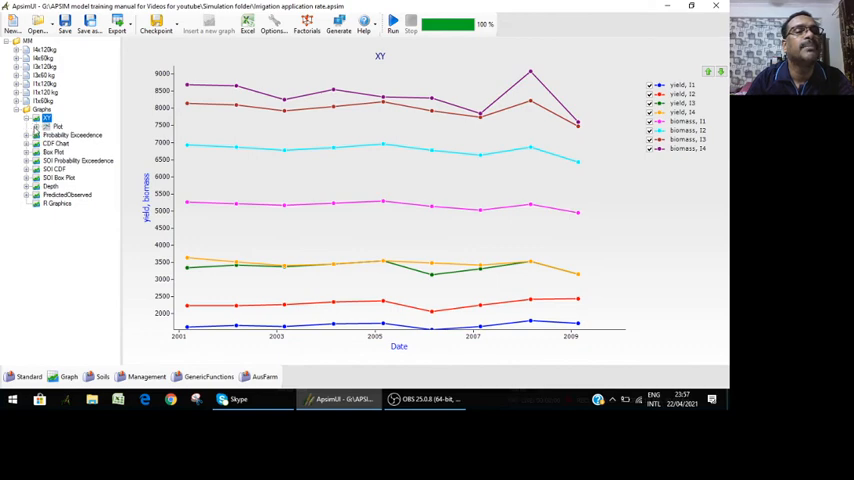
left_click(38, 128)
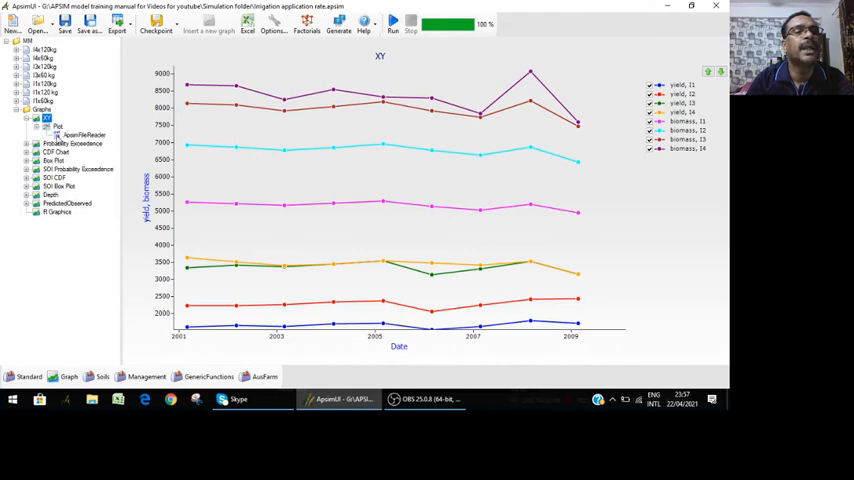
left_click(84, 136)
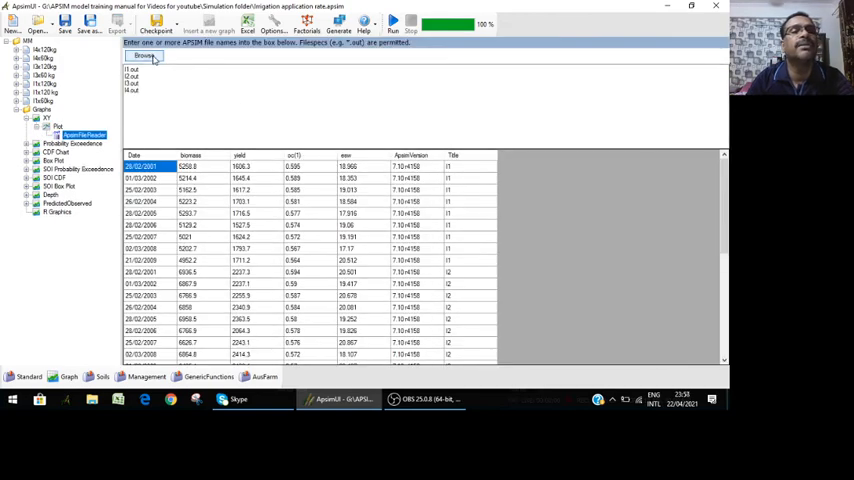
Select several .out files, including 120 kg and 60 kg runs, as the graph's source data
left_click(144, 56)
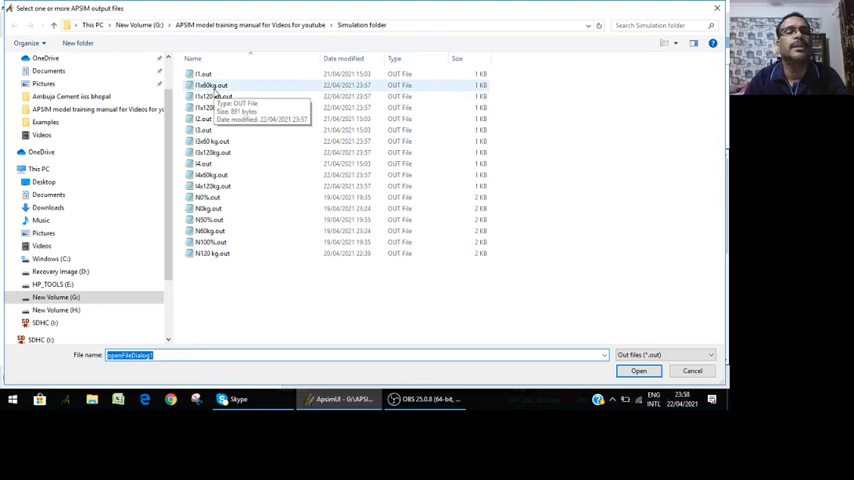
left_click(210, 84)
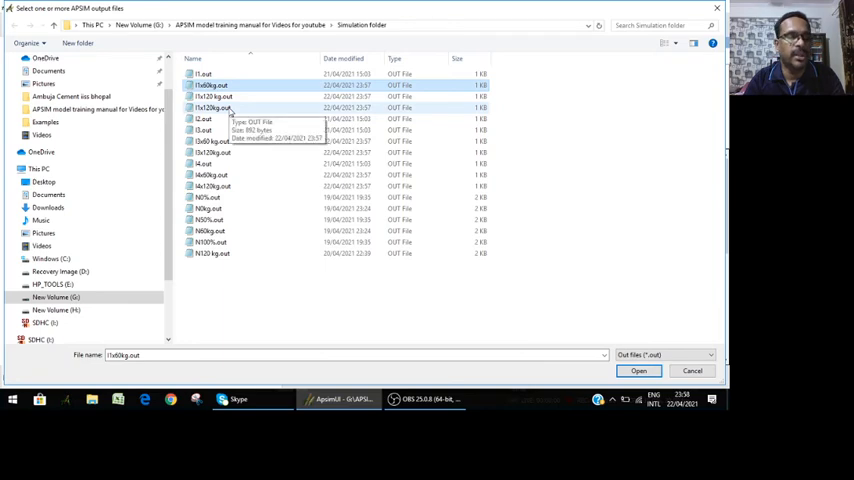
mouse_move(230, 112)
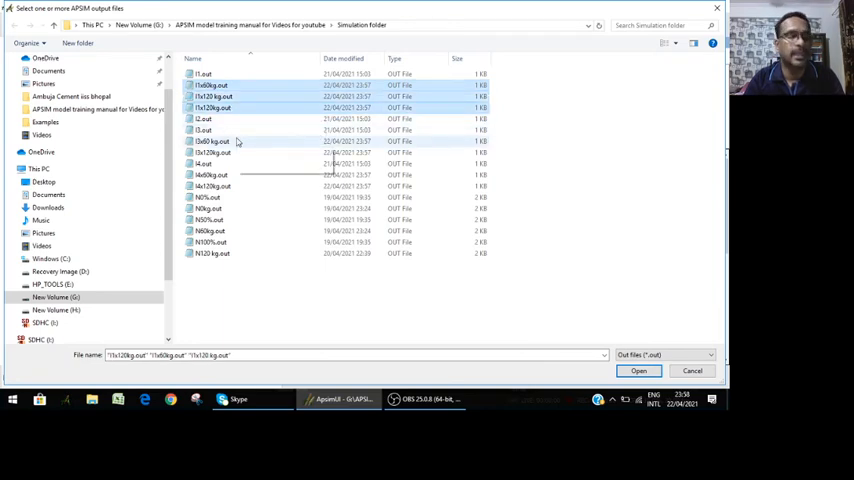
left_click(210, 140)
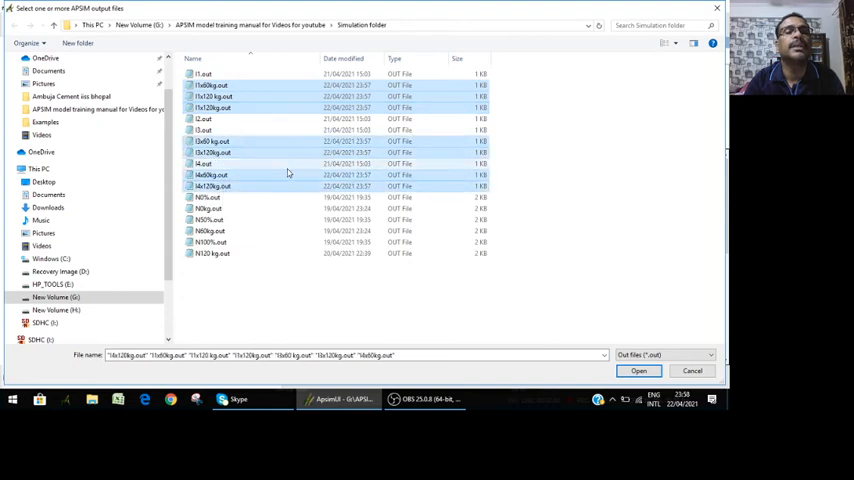
mouse_move(284, 160)
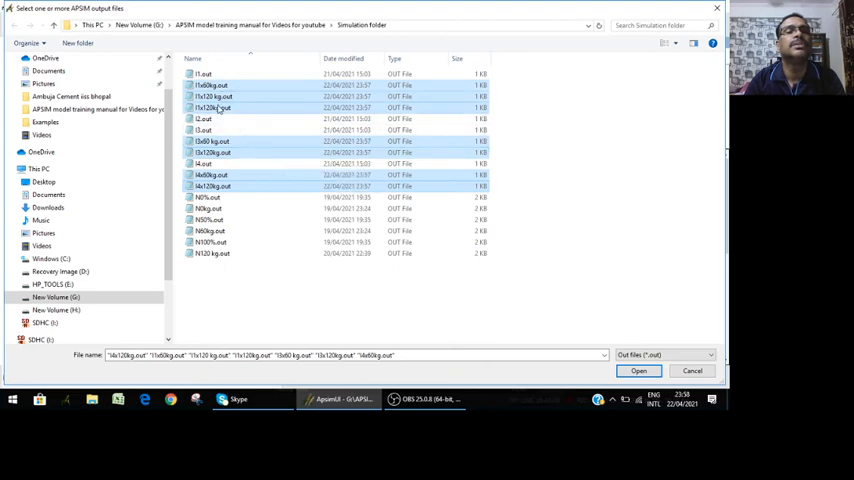
left_click(640, 372)
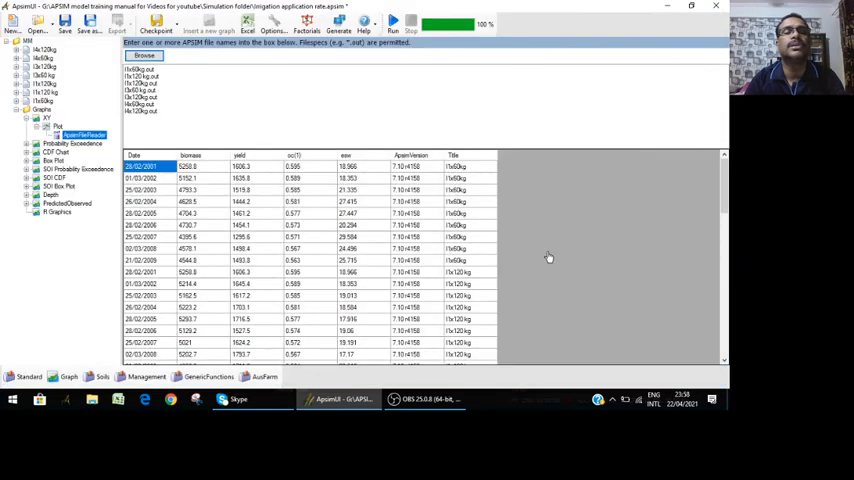
mouse_move(566, 220)
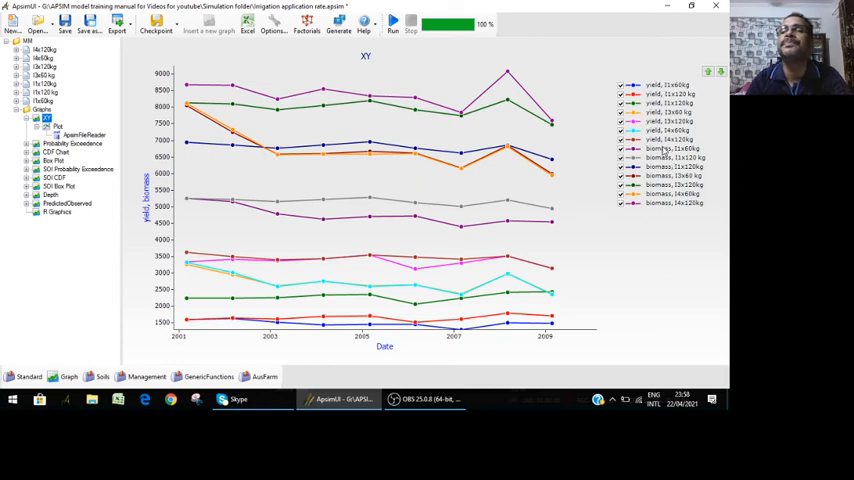
Toggle legend series so only two yield/biomass lines remain for comparison
left_click(620, 84)
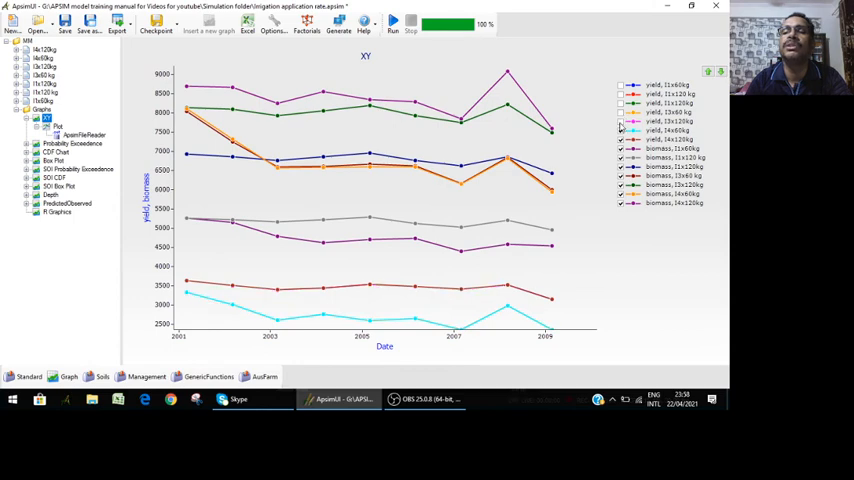
left_click(620, 148)
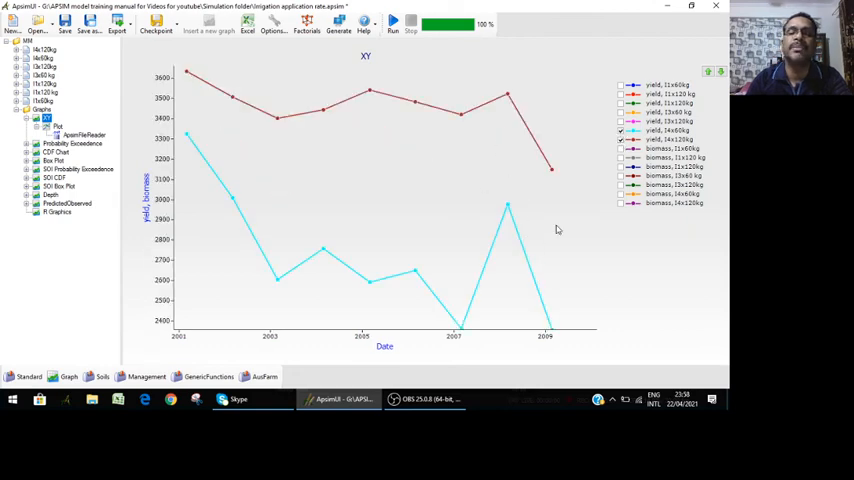
mouse_move(384, 132)
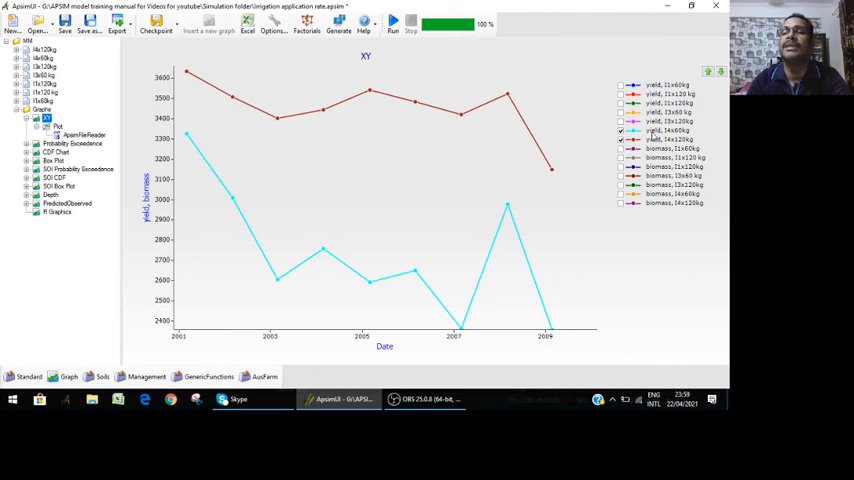
mouse_move(518, 134)
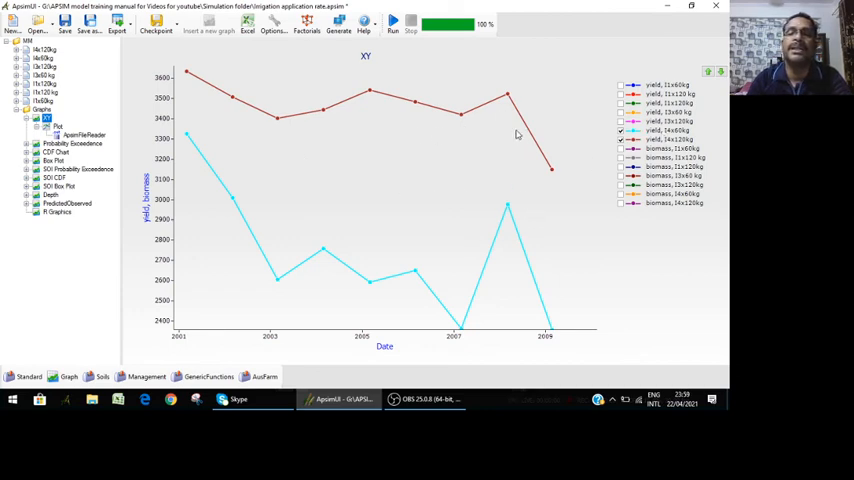
mouse_move(464, 140)
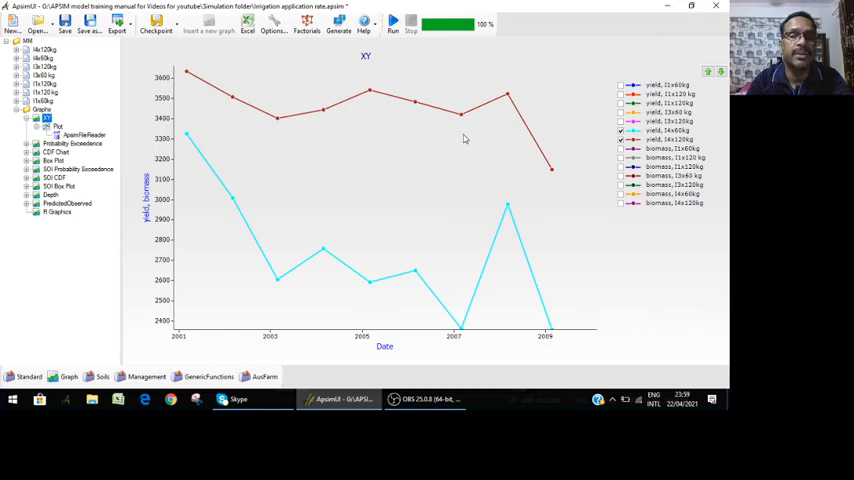
mouse_move(436, 254)
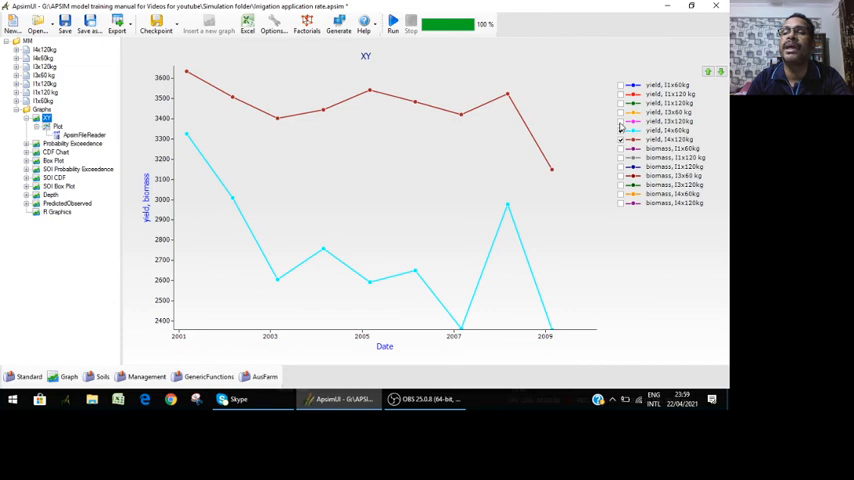
left_click(620, 120)
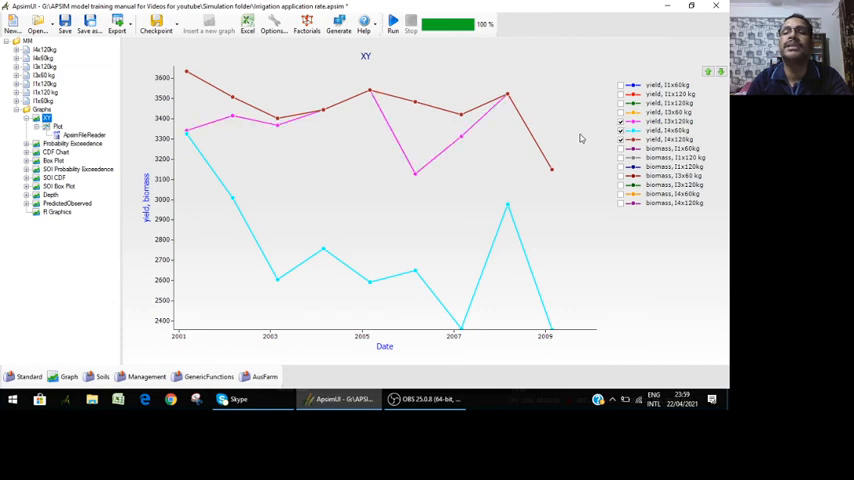
mouse_move(478, 148)
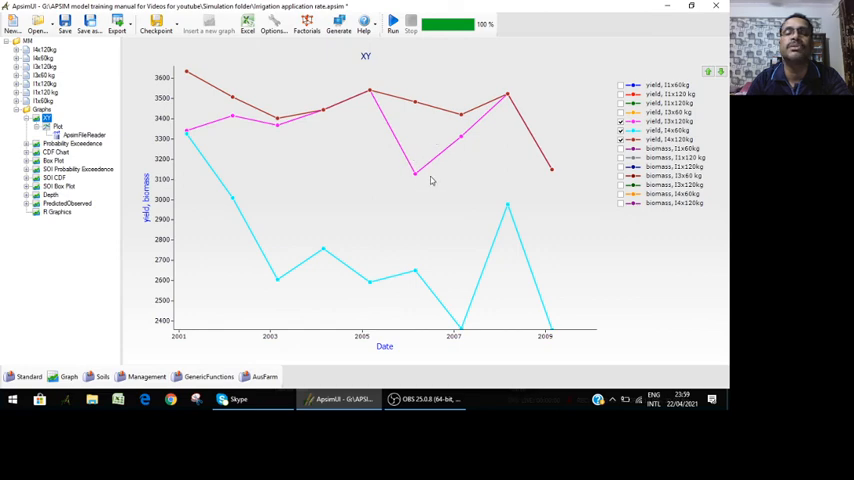
mouse_move(432, 160)
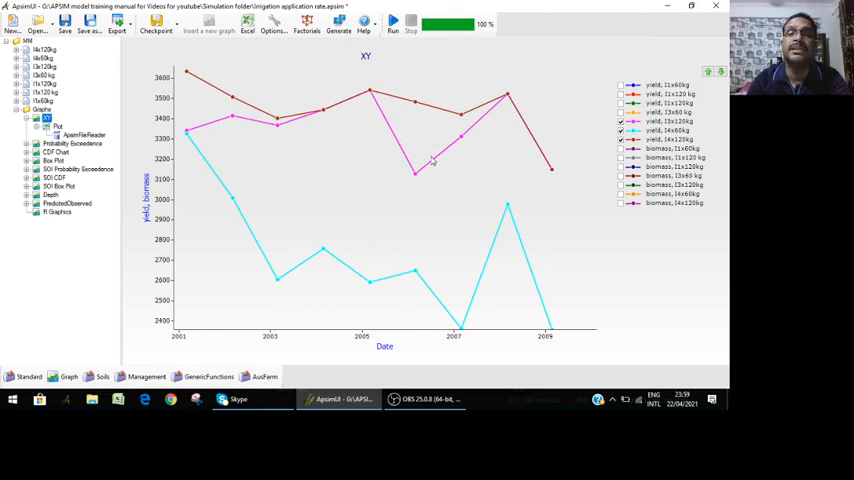
mouse_move(424, 184)
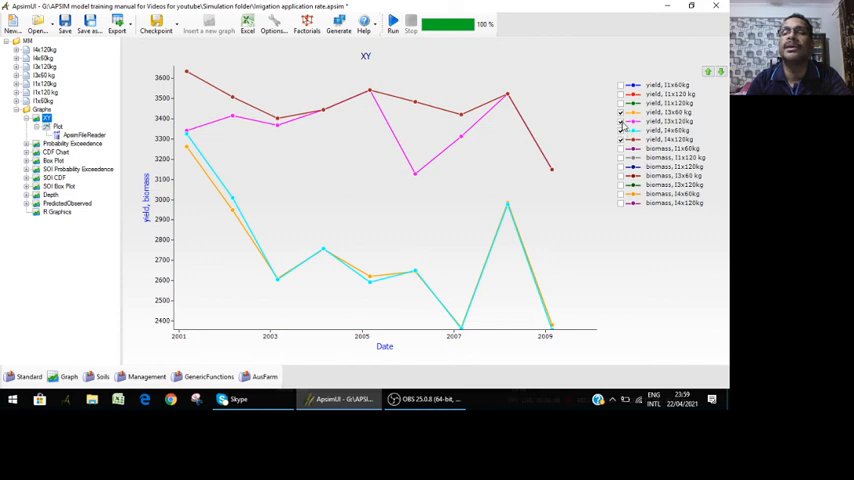
Hide the magenta and dark red series via their legend entries
left_click(622, 148)
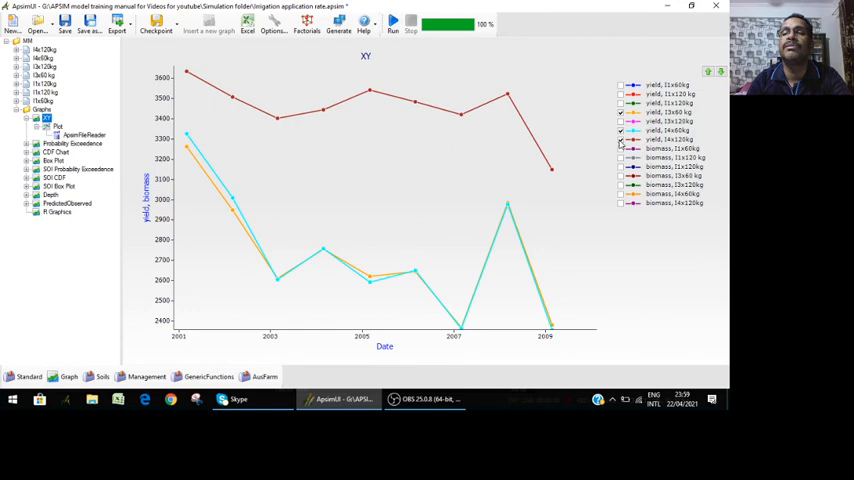
left_click(620, 140)
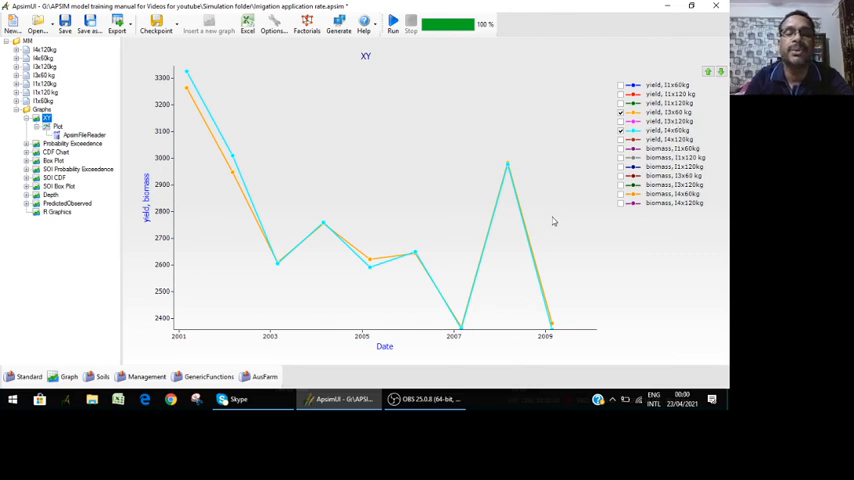
mouse_move(552, 218)
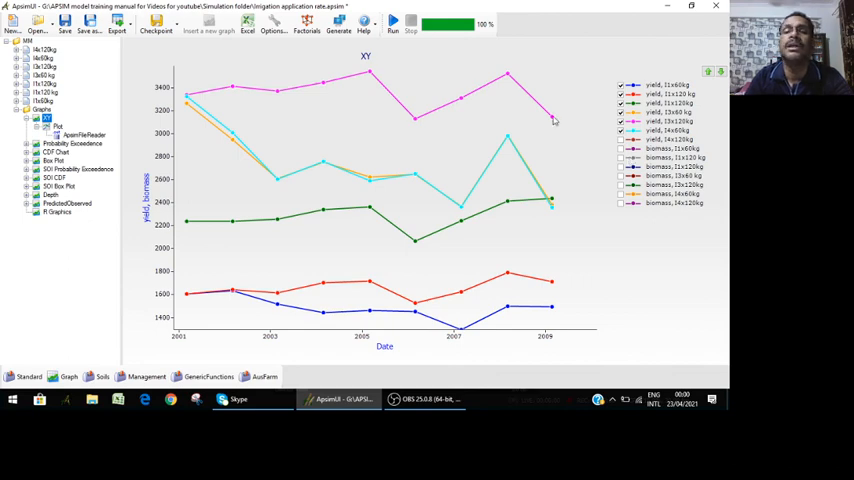
mouse_move(546, 200)
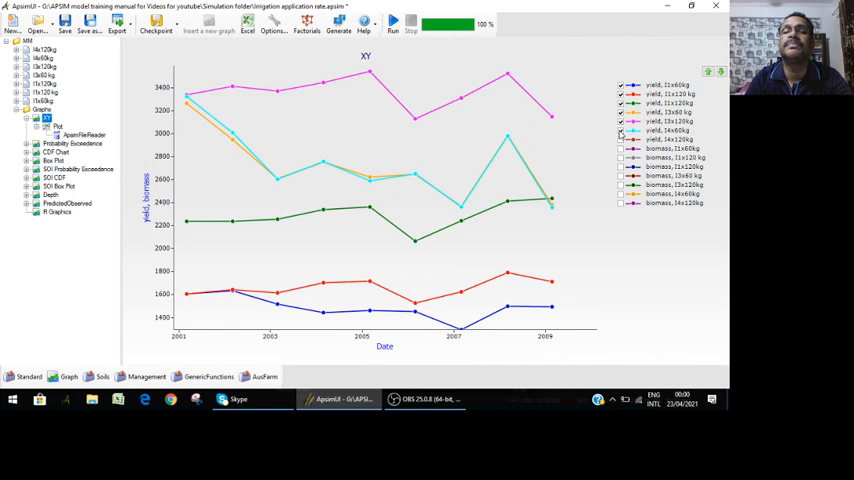
Hide the cyan series, then close the graph back to the simulations list
left_click(620, 130)
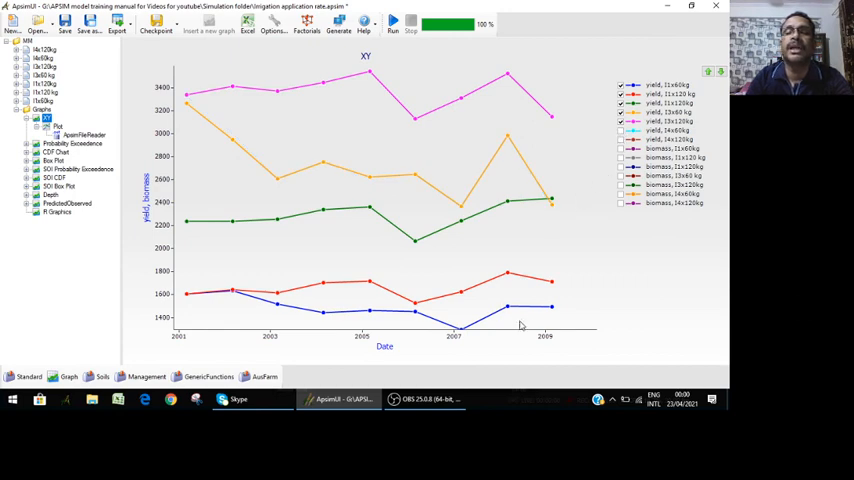
mouse_move(548, 280)
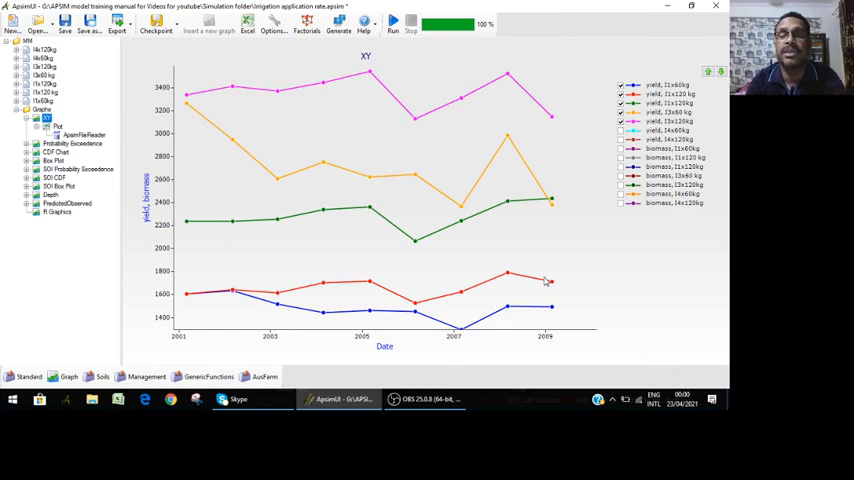
mouse_move(444, 76)
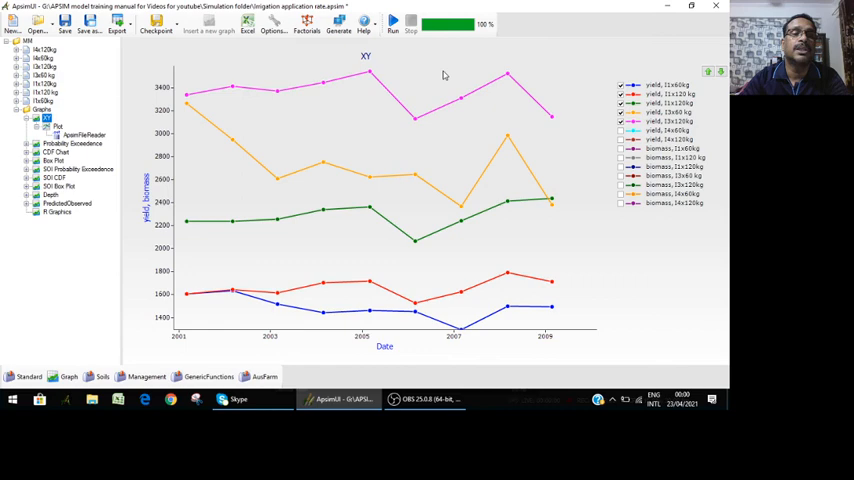
mouse_move(446, 320)
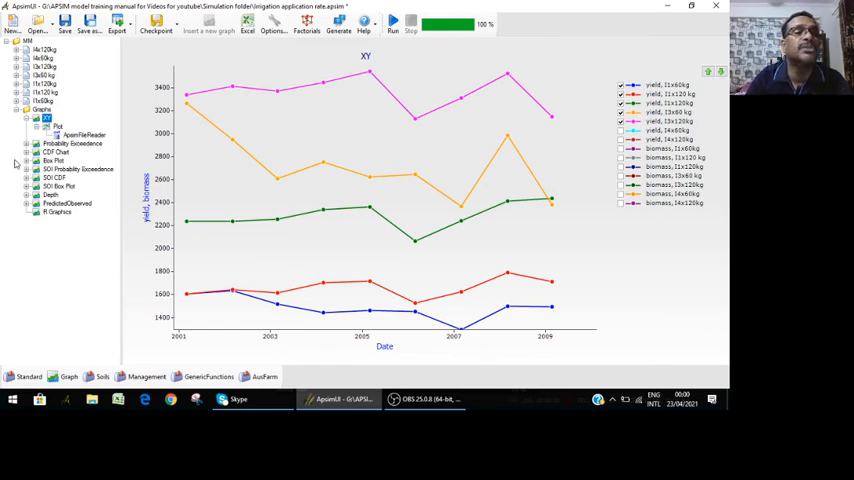
left_click(42, 108)
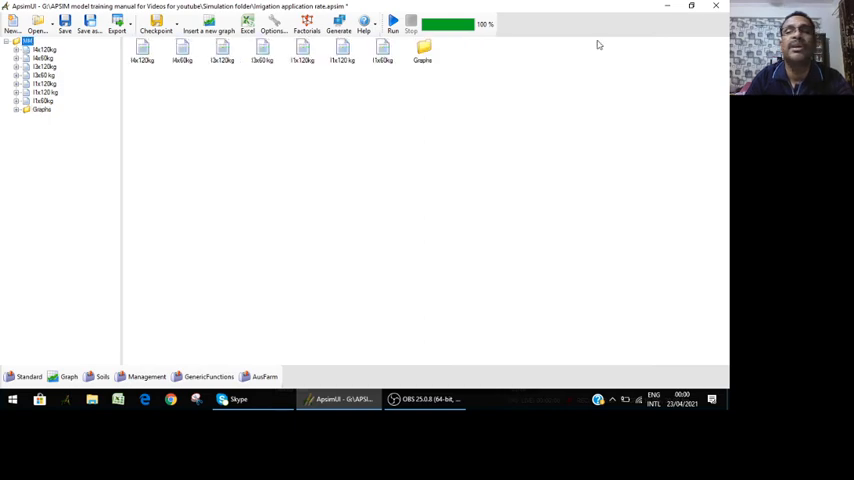
left_click(424, 400)
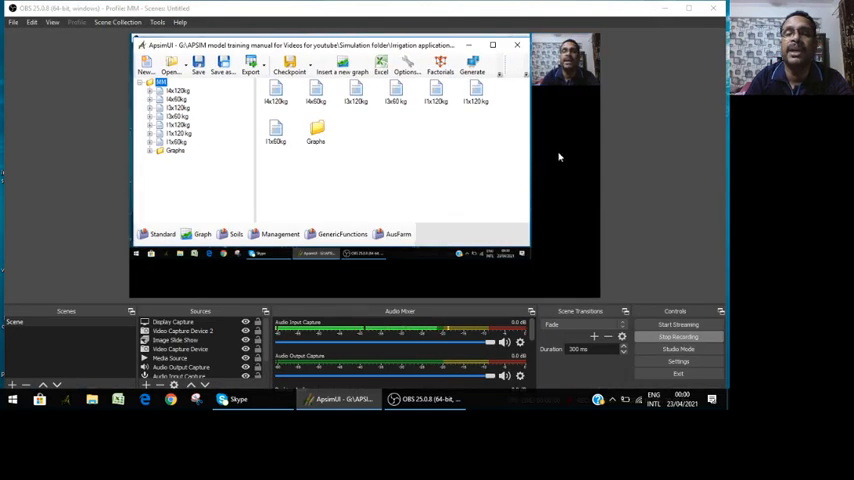